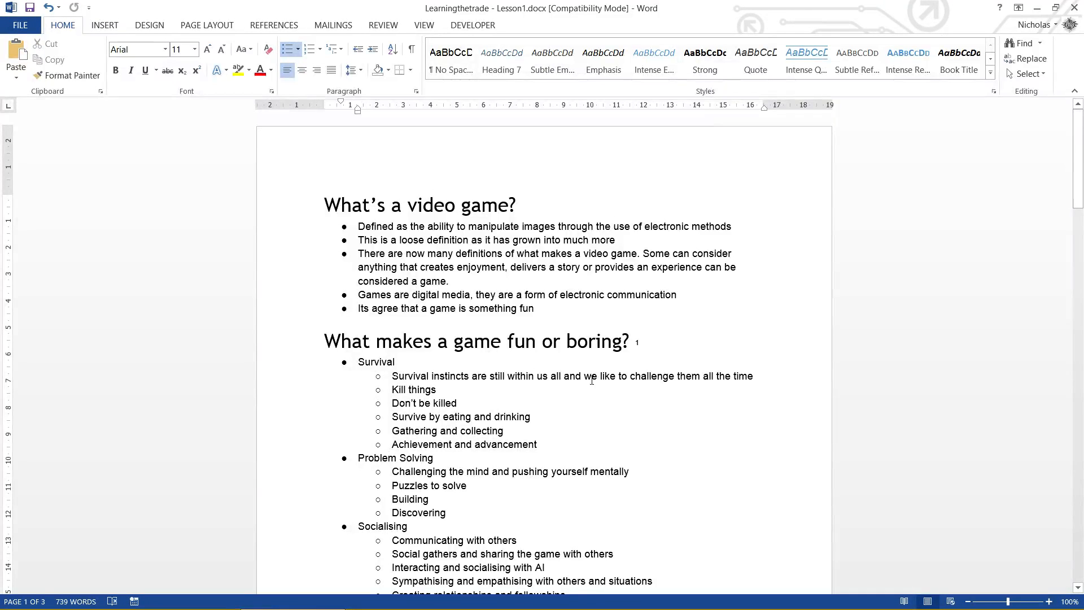
Step: Show the Info page for Learningthetrade - Lesson1 (739 words, three pages), returning to the document in between
click(534, 308)
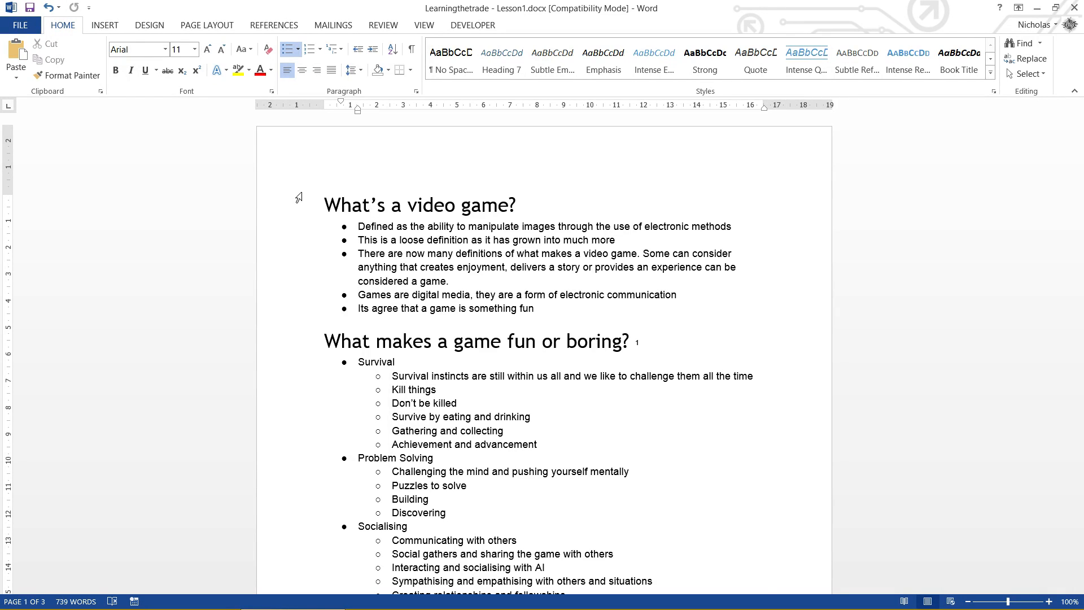
mouse_move(384, 249)
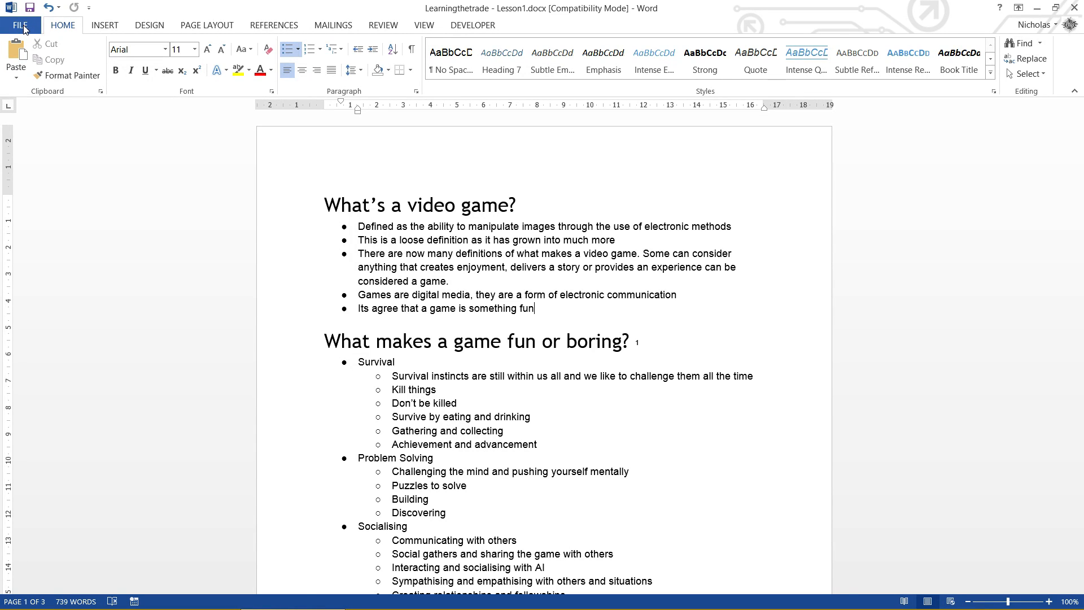
click(20, 25)
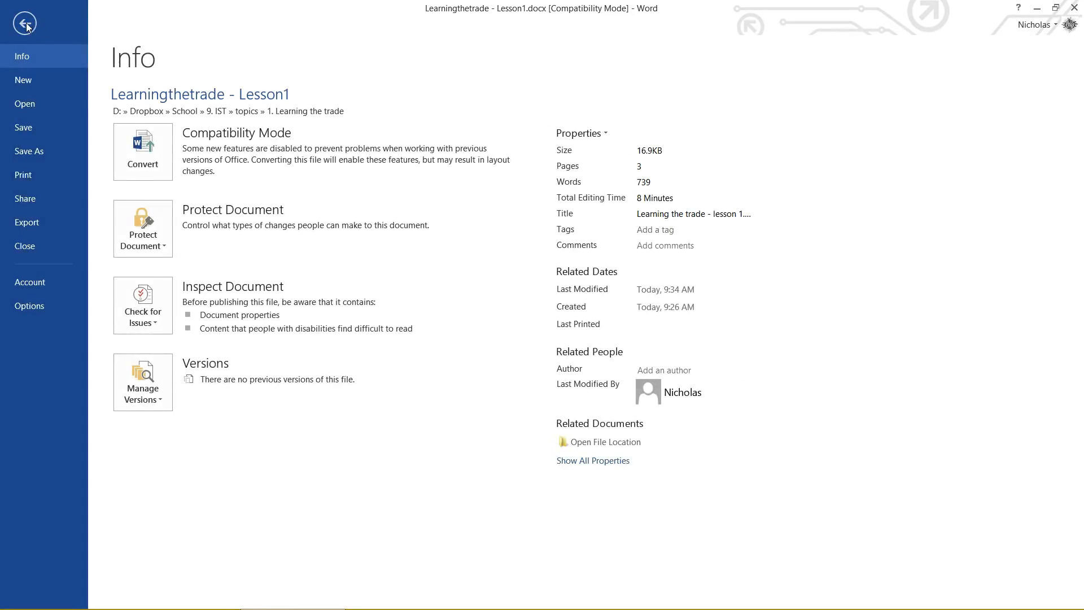
click(25, 22)
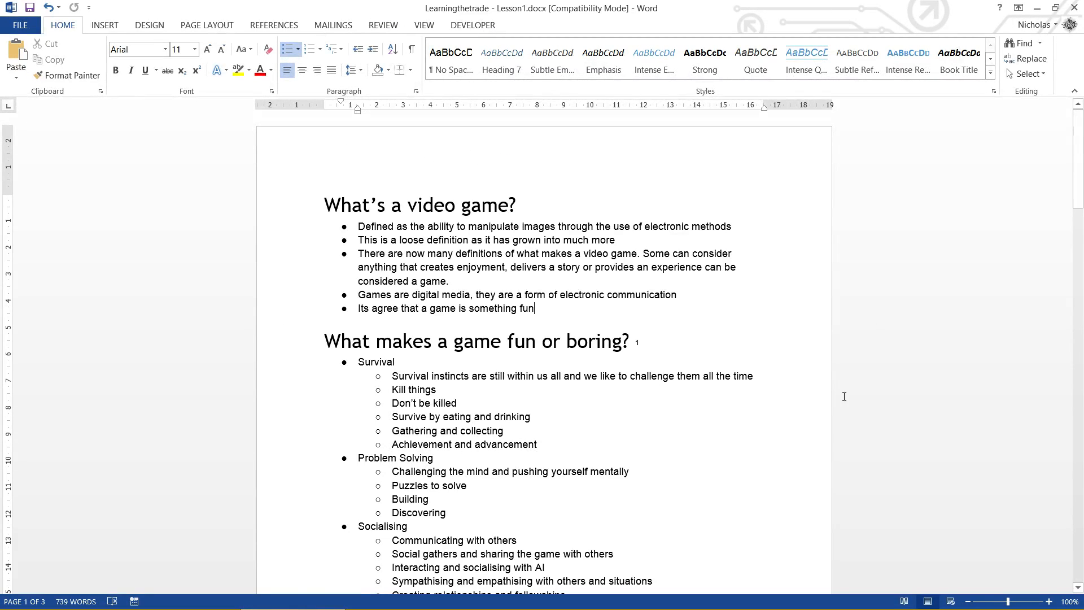
mouse_move(578, 207)
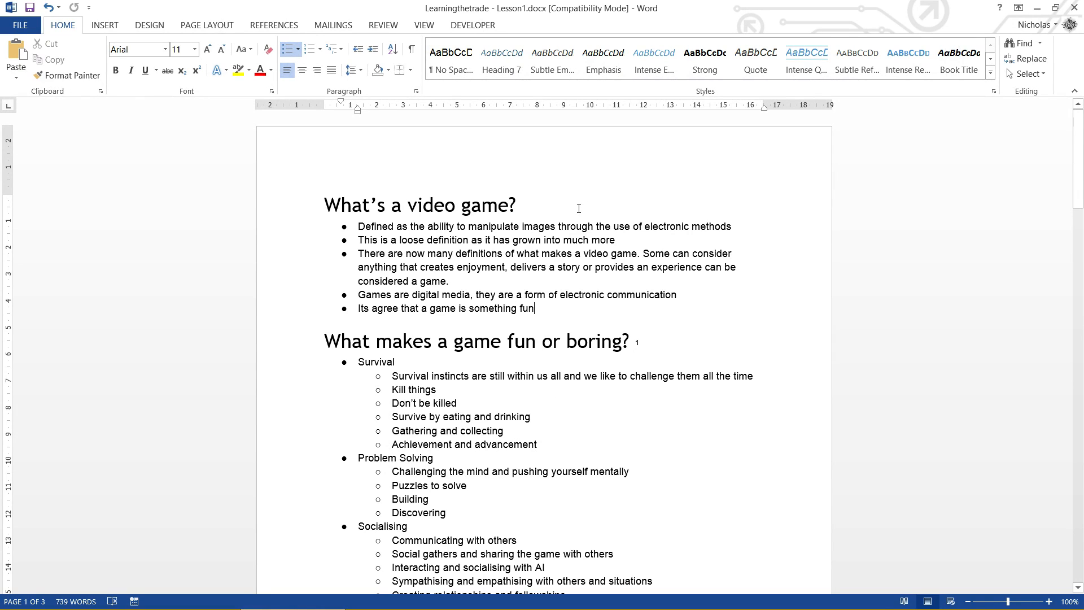
click(20, 24)
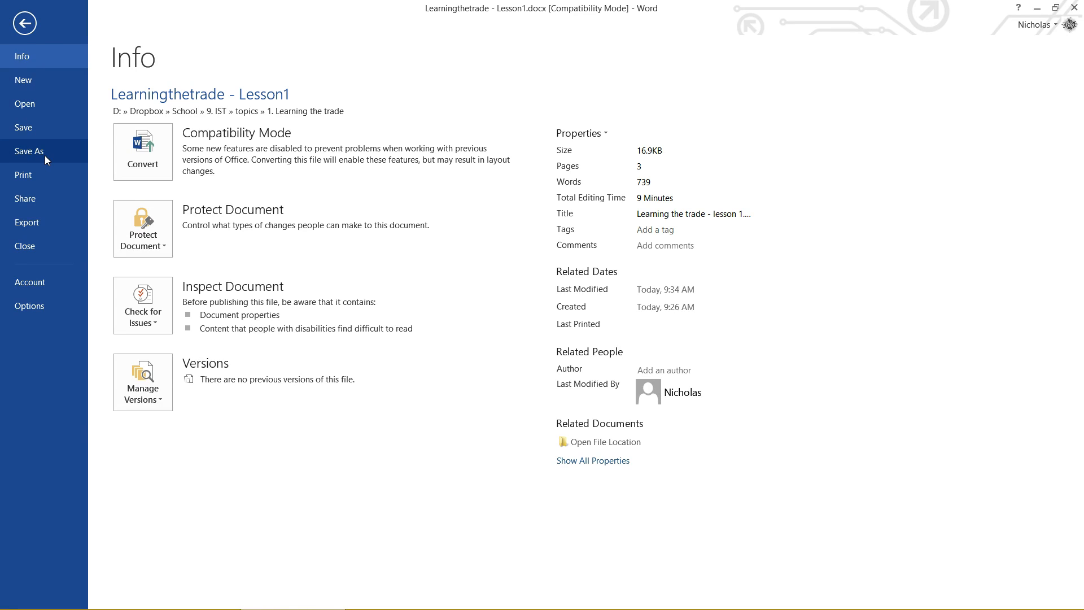
mouse_move(142, 383)
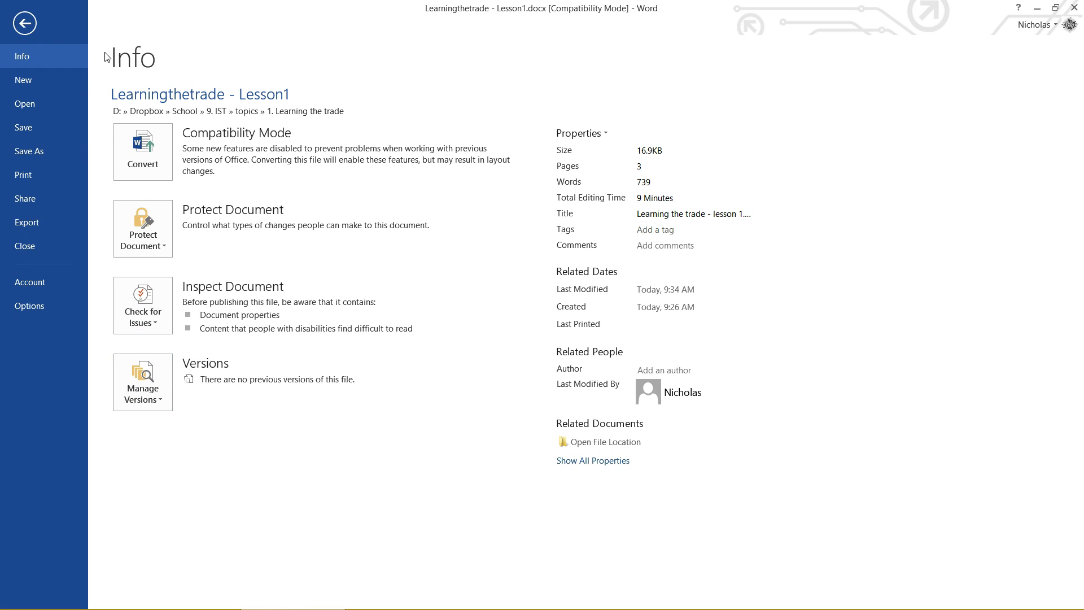
mouse_move(119, 66)
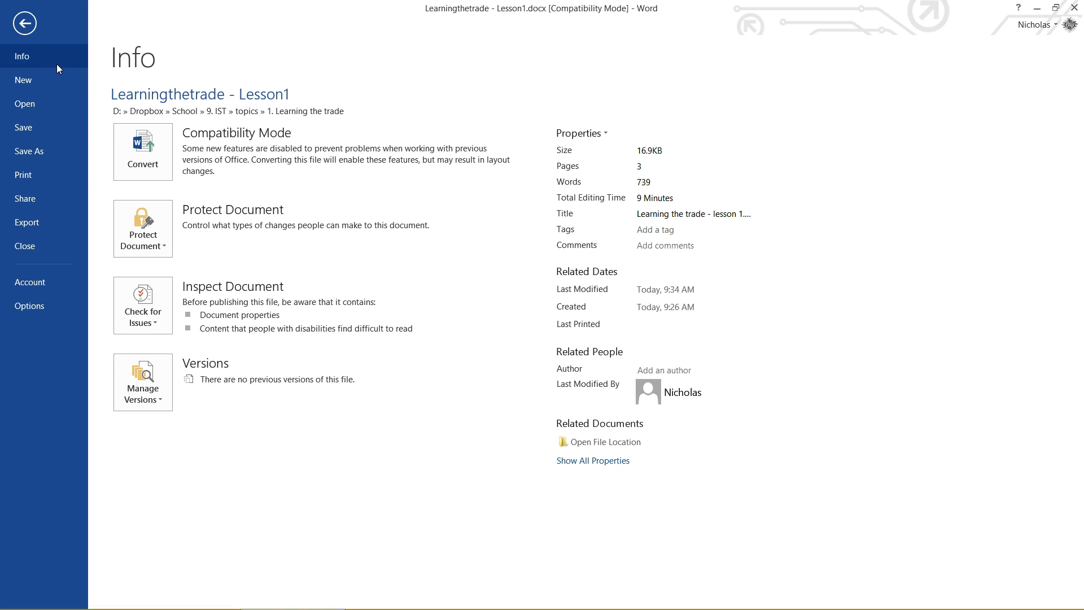
mouse_move(41, 104)
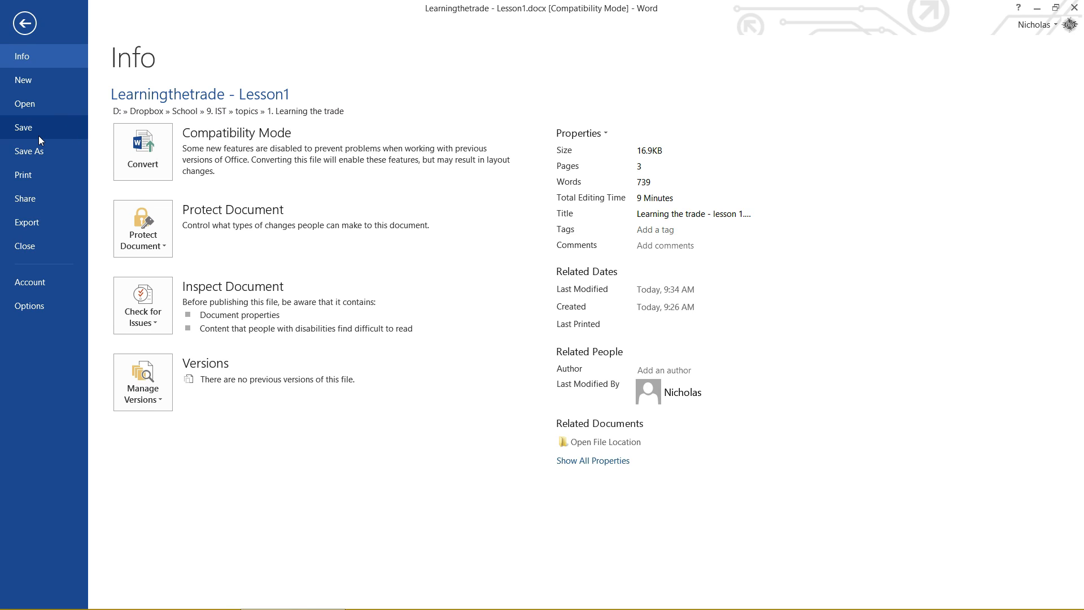
mouse_move(29, 150)
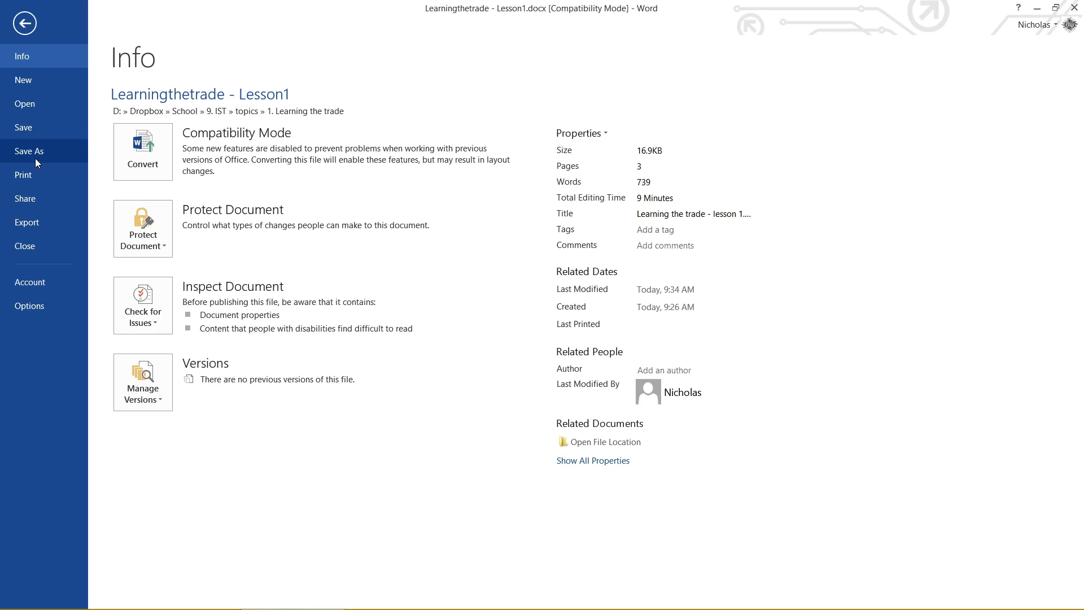
mouse_move(25, 128)
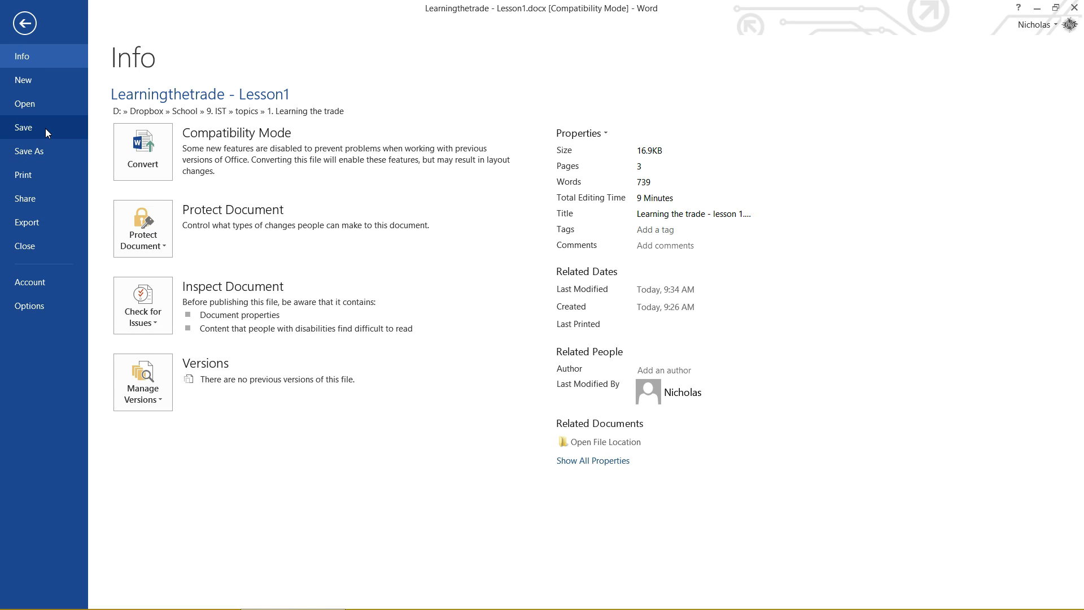
mouse_move(29, 154)
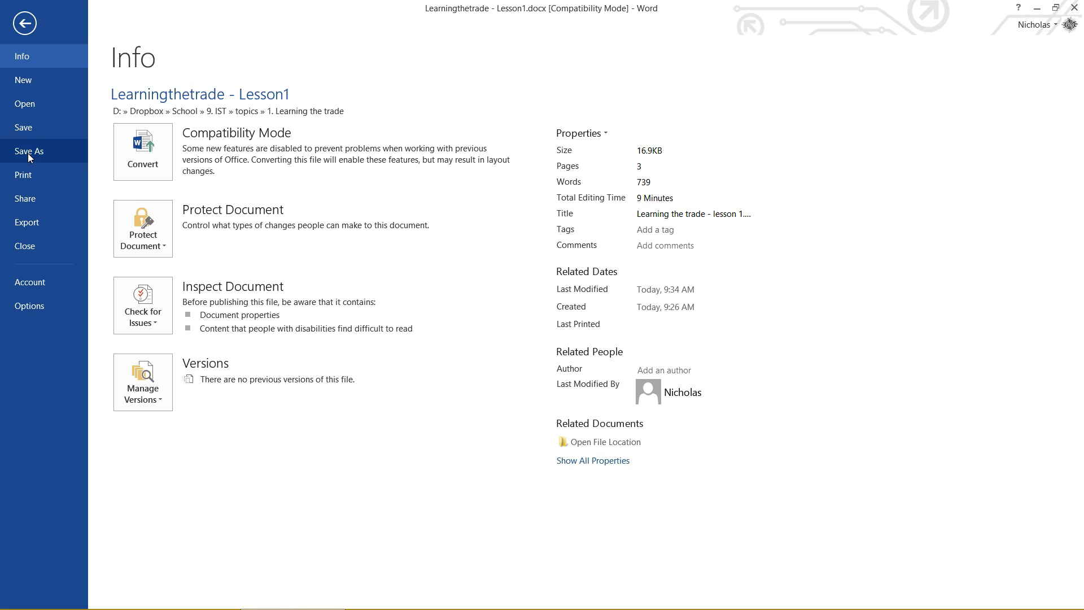
mouse_move(43, 127)
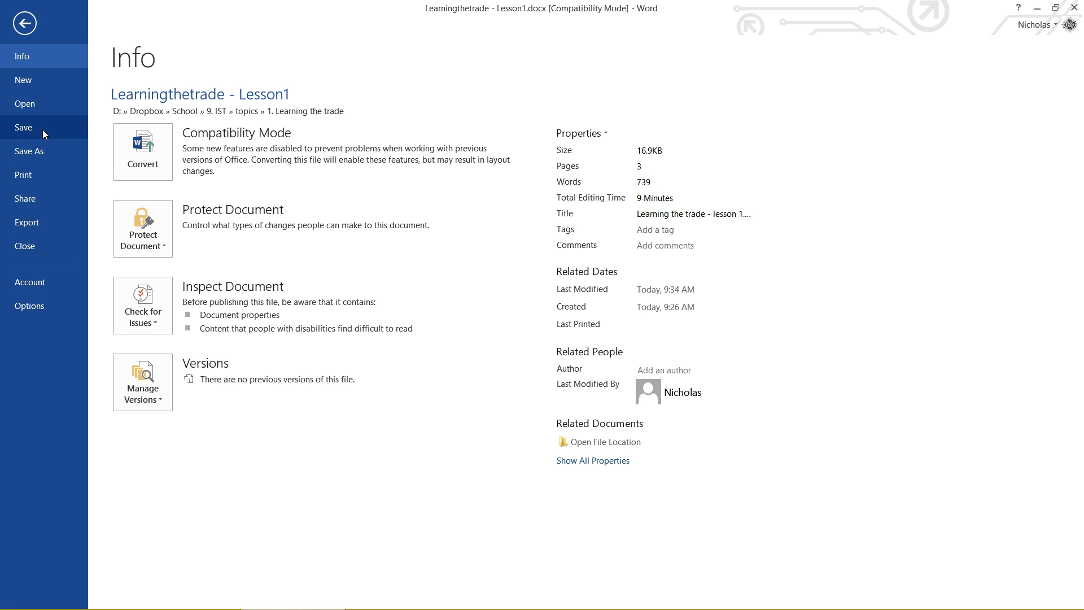
mouse_move(24, 75)
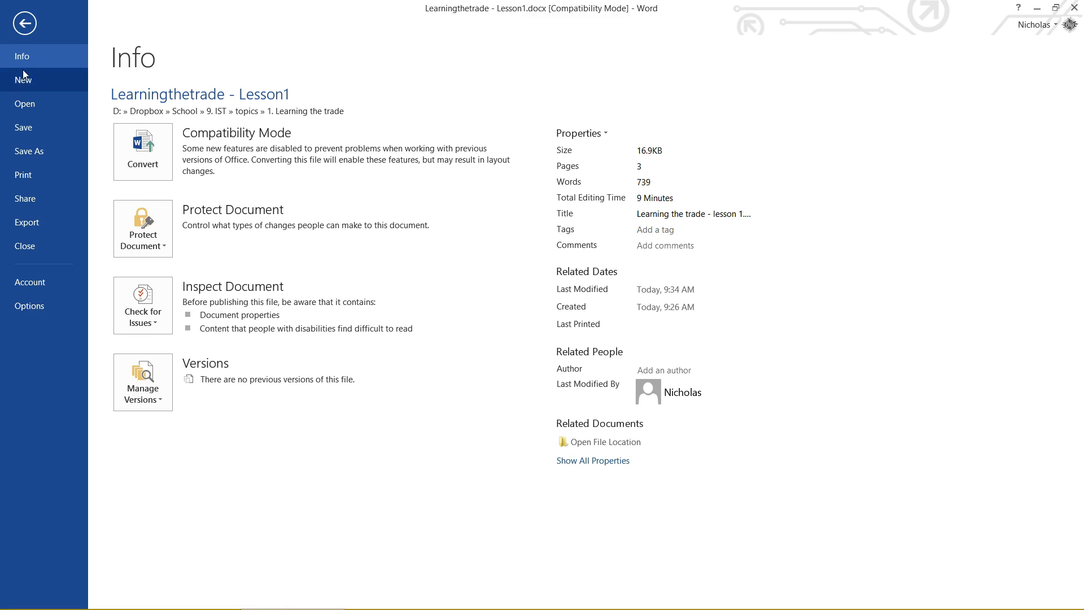
Step: Add a new bullet 'Add something here' under the last point, then check Info shows 743 words
click(23, 23)
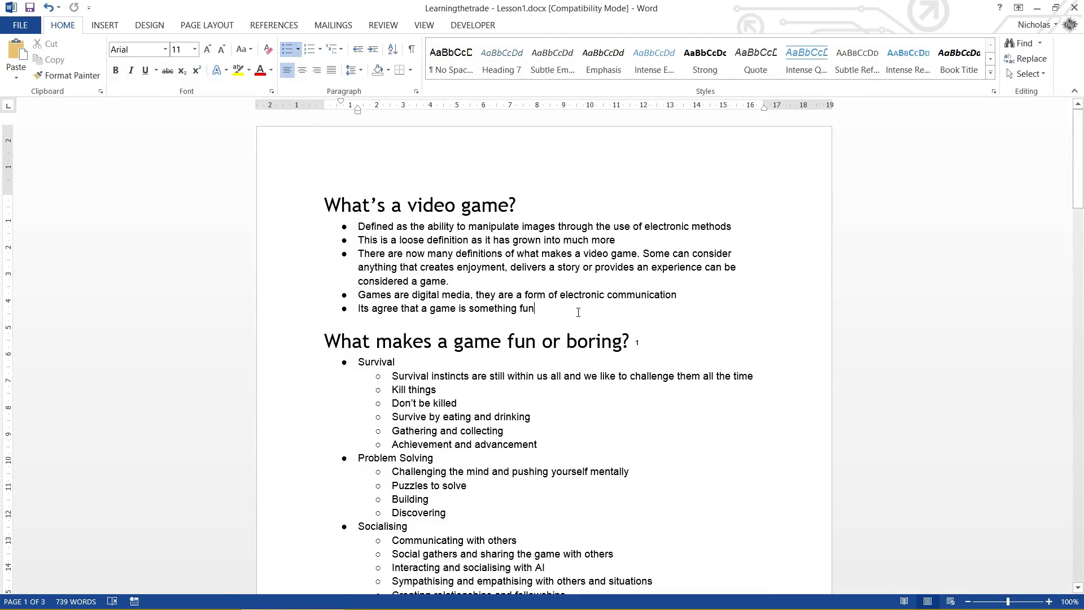
text(Add something here)
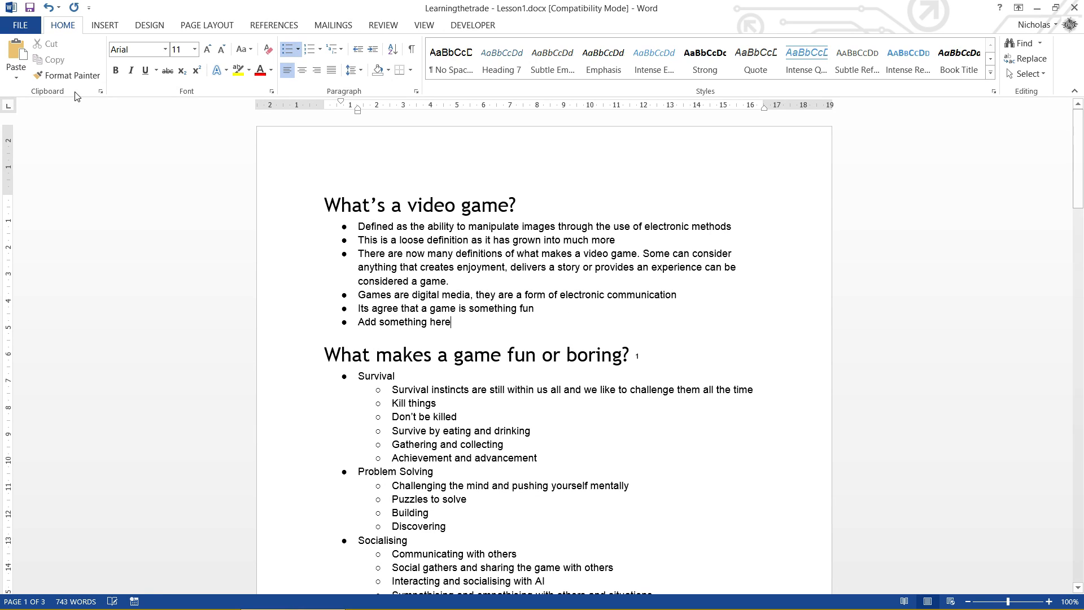
click(20, 25)
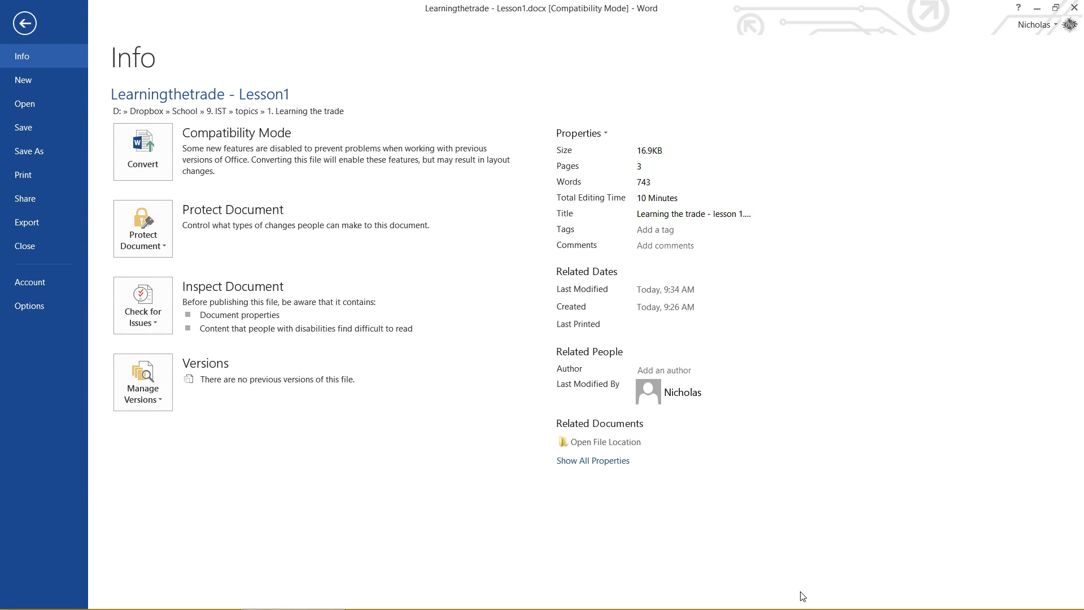
mouse_move(832, 596)
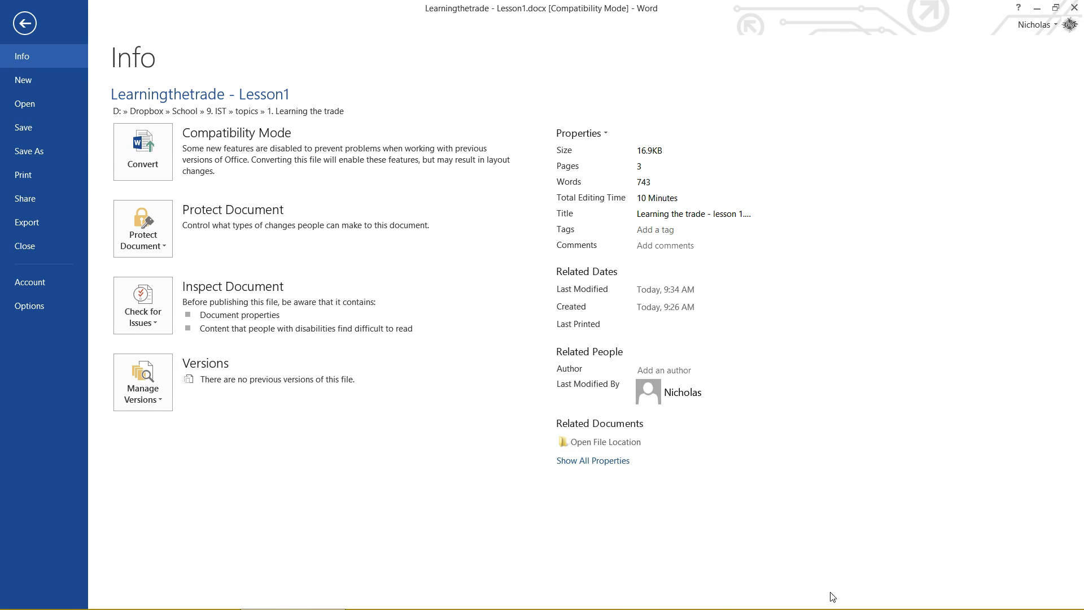
mouse_move(814, 600)
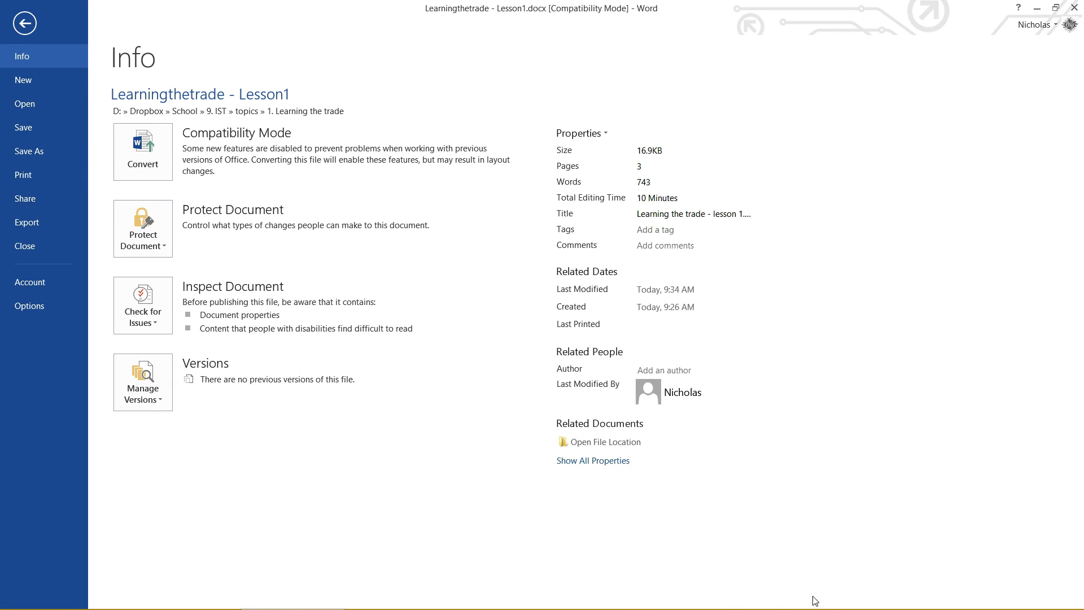
click(23, 23)
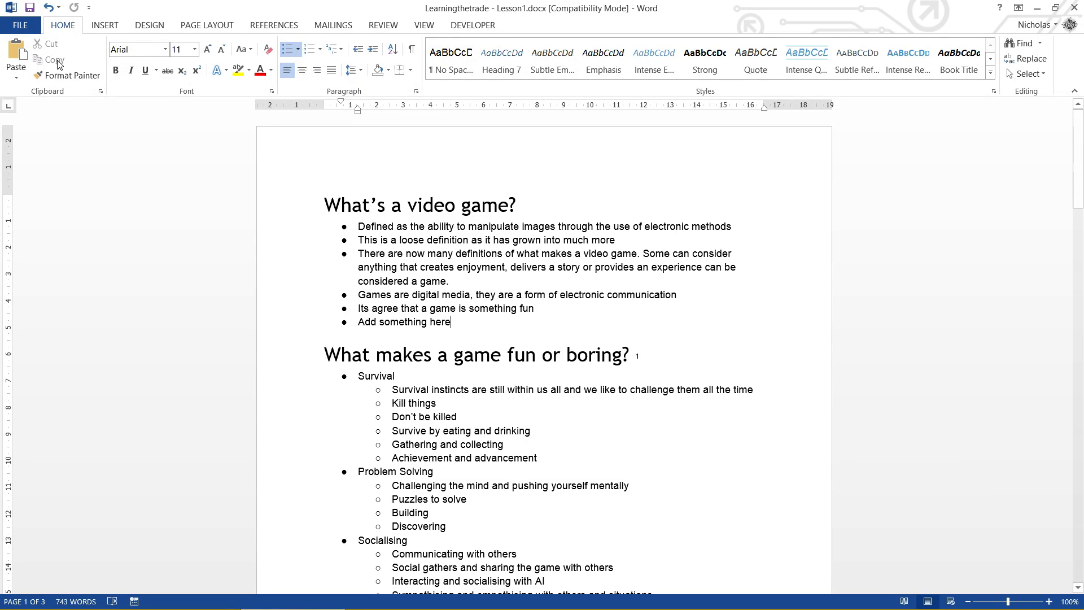
Step: Start a Save As to OneDrive - Personal and browse its folders
click(20, 25)
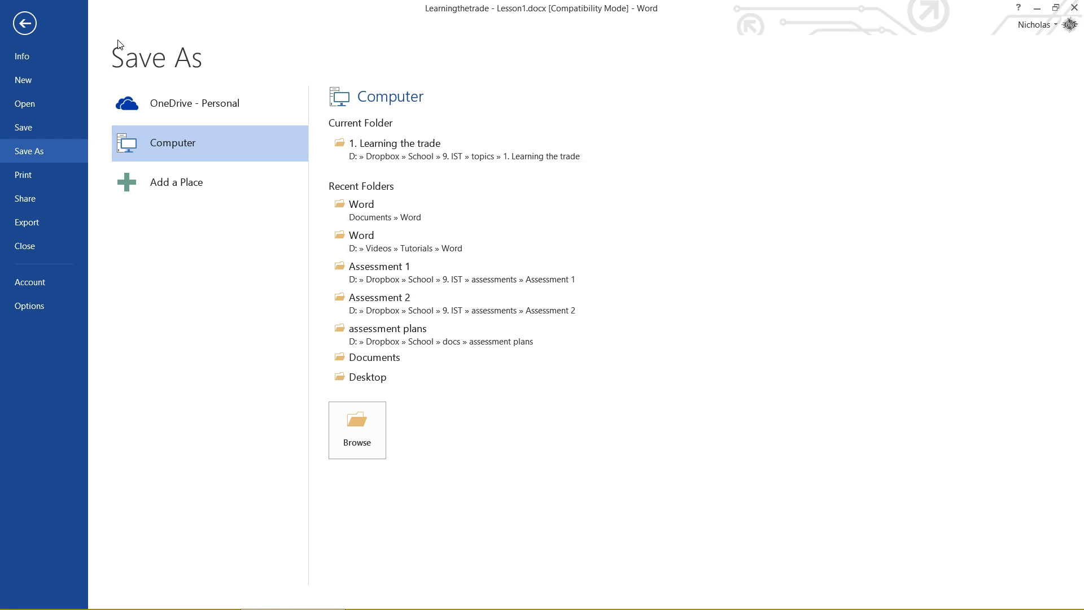
mouse_move(224, 43)
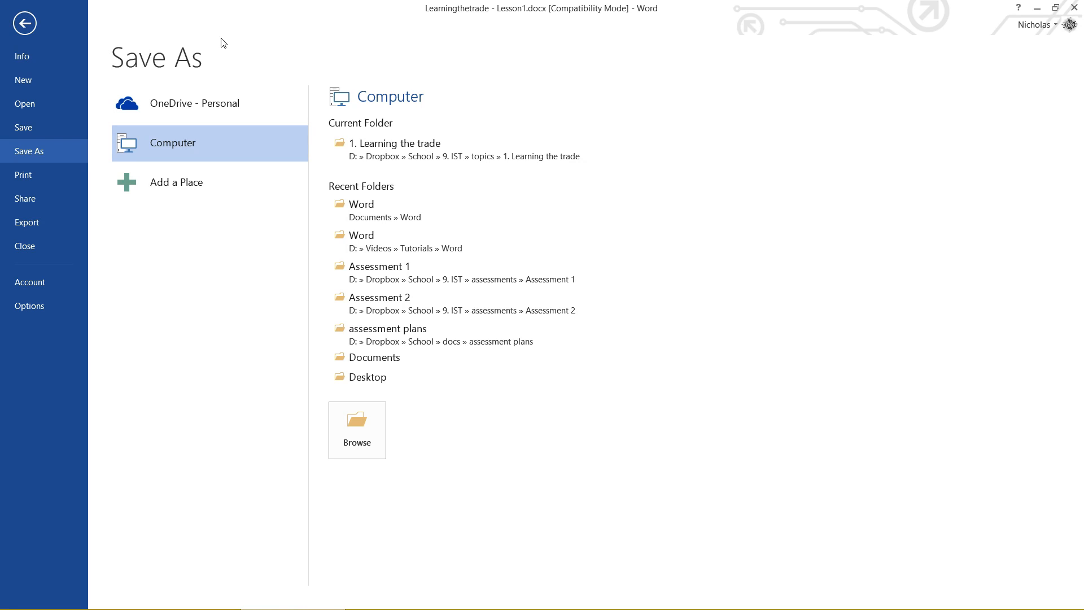
mouse_move(479, 74)
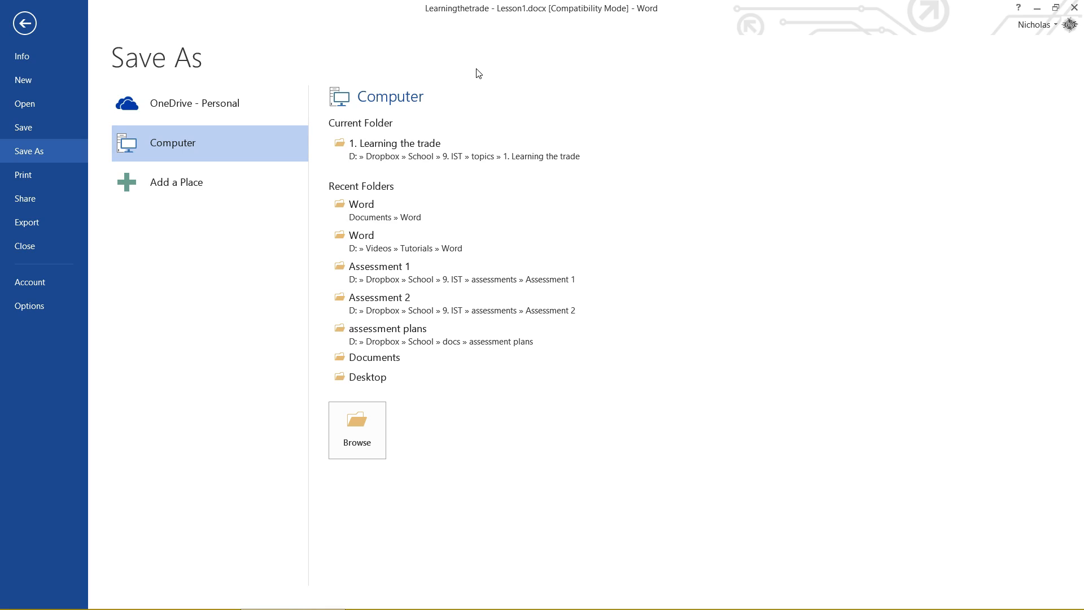
mouse_move(509, 61)
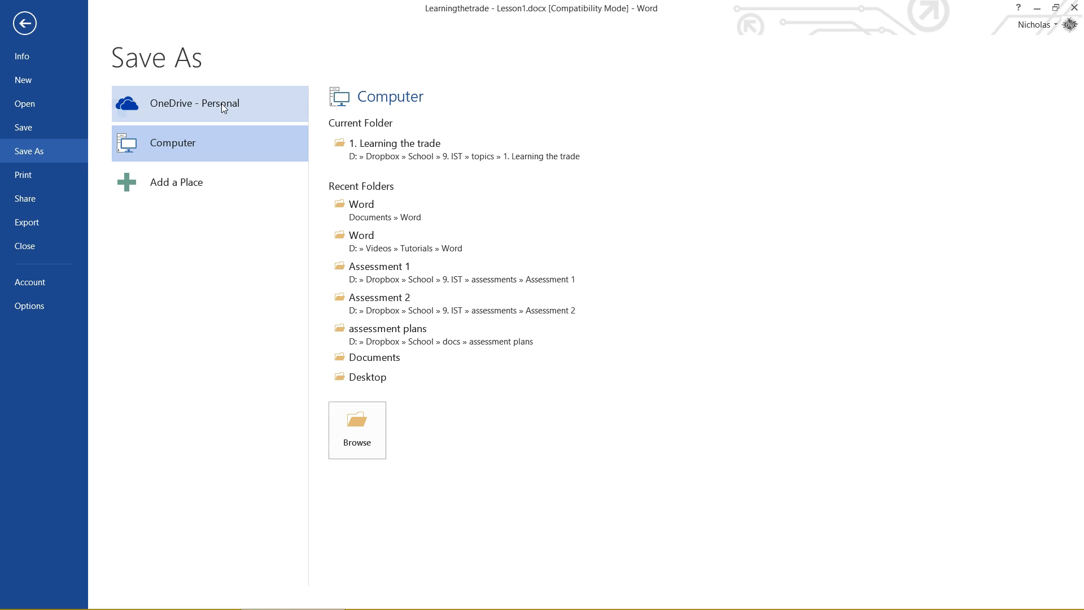
click(195, 103)
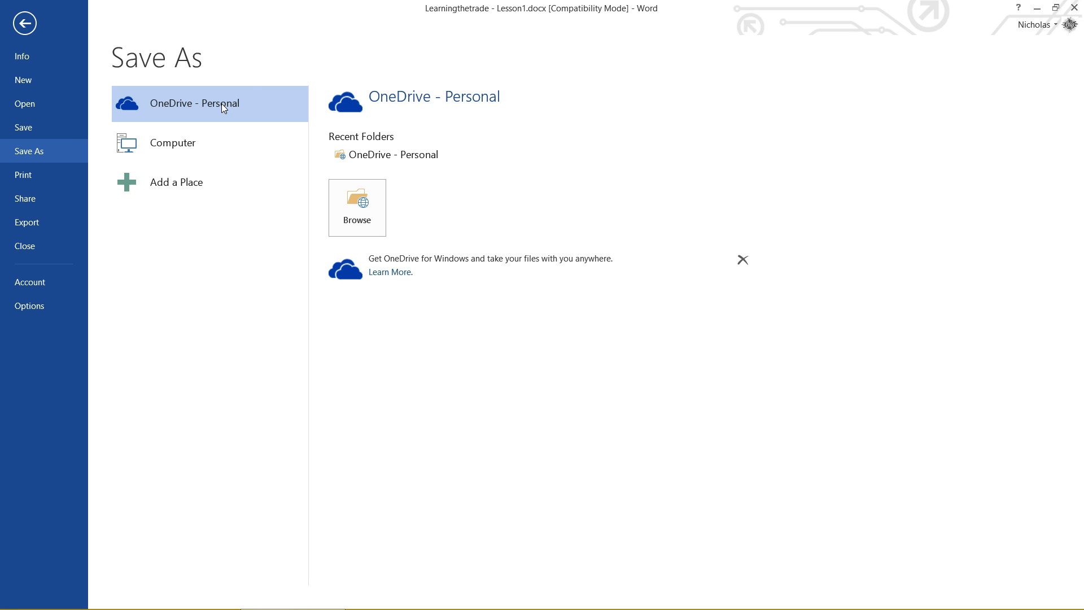
mouse_move(246, 111)
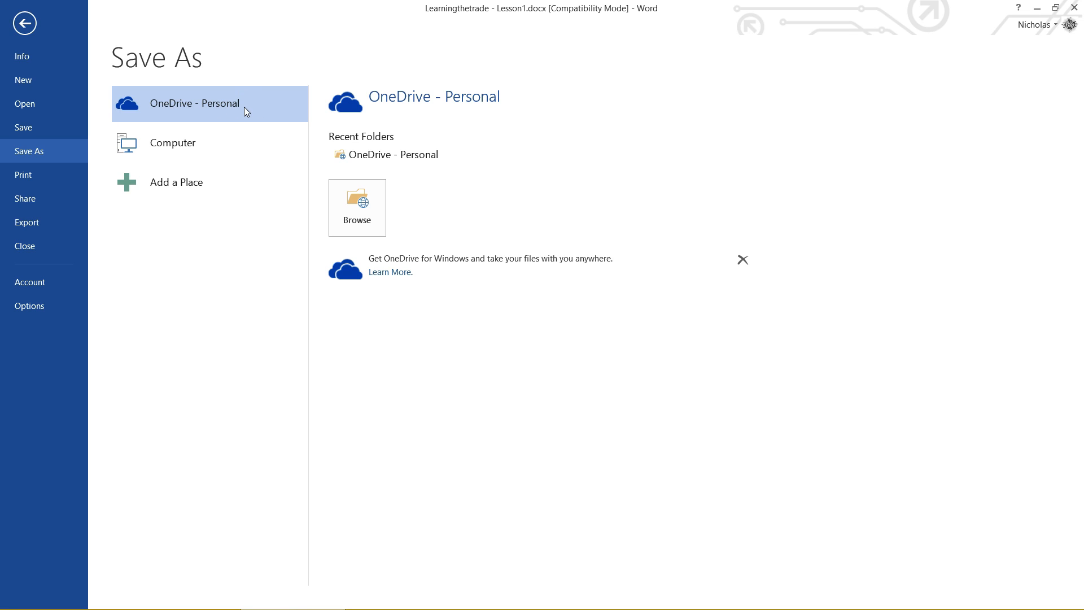
mouse_move(357, 208)
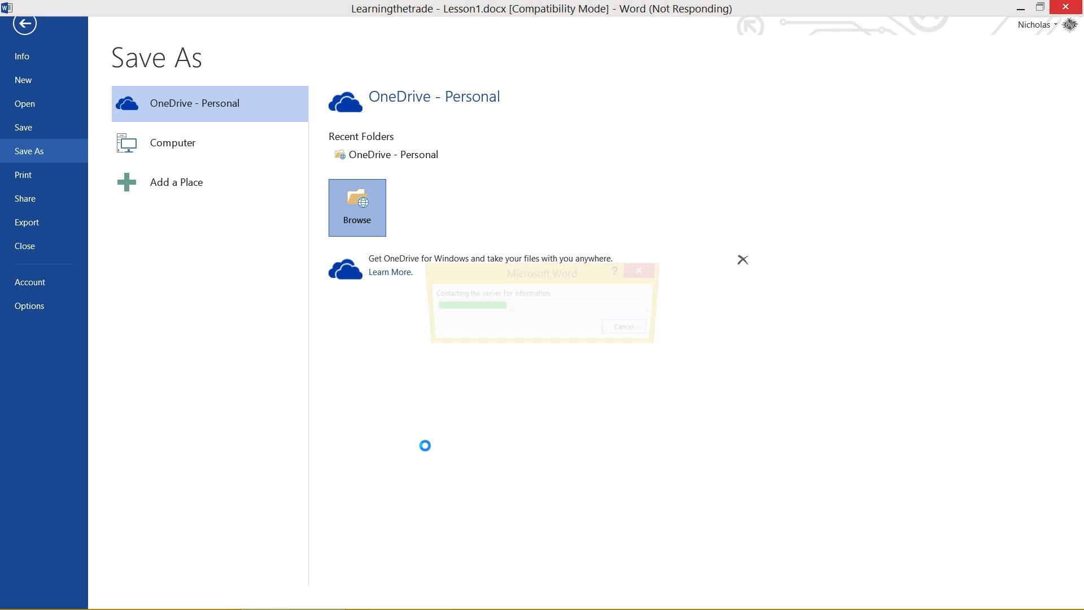
click(357, 208)
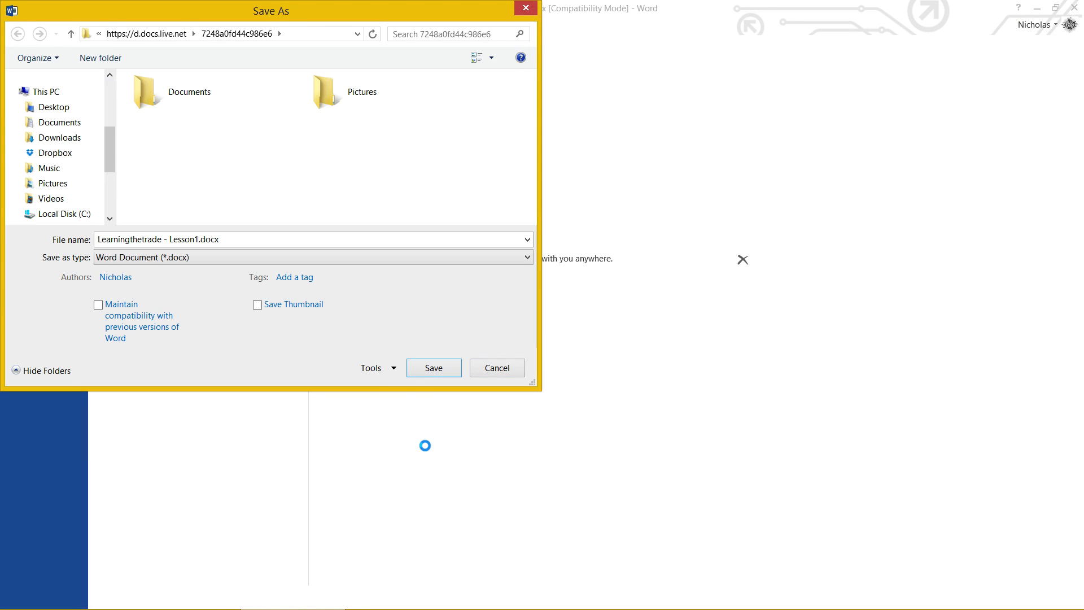
Step: Save Lesson1 into the OneDrive Documents folder and confirm the location on the Info page
click(189, 91)
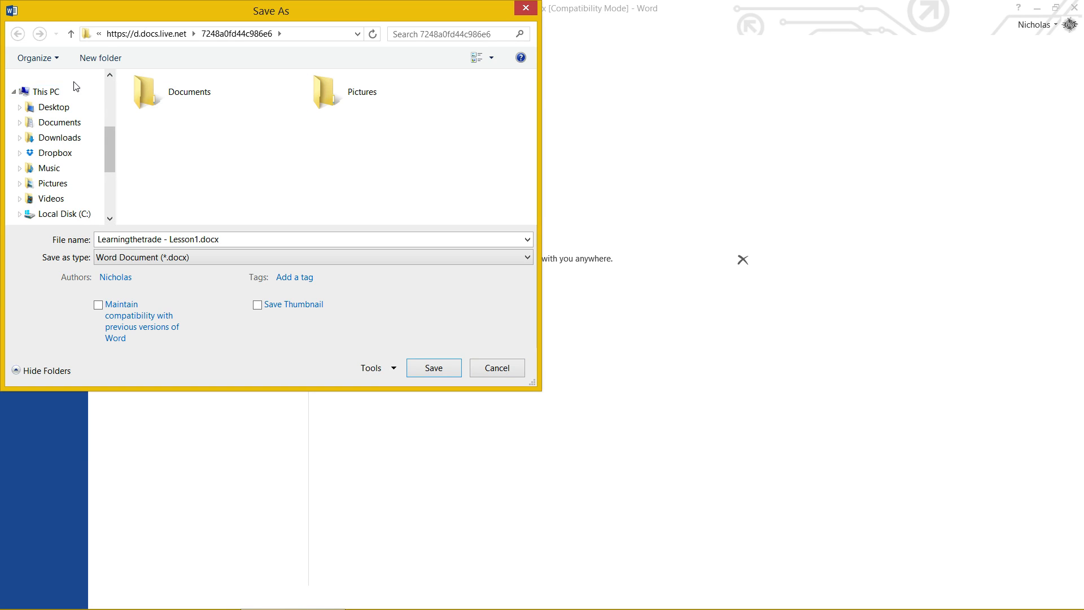
click(60, 122)
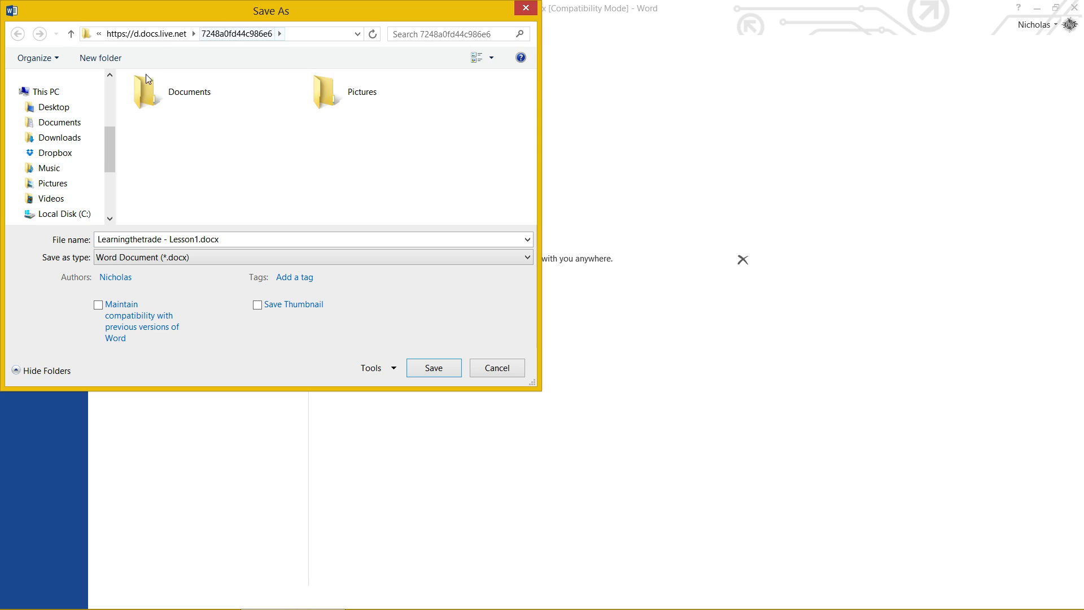
click(201, 104)
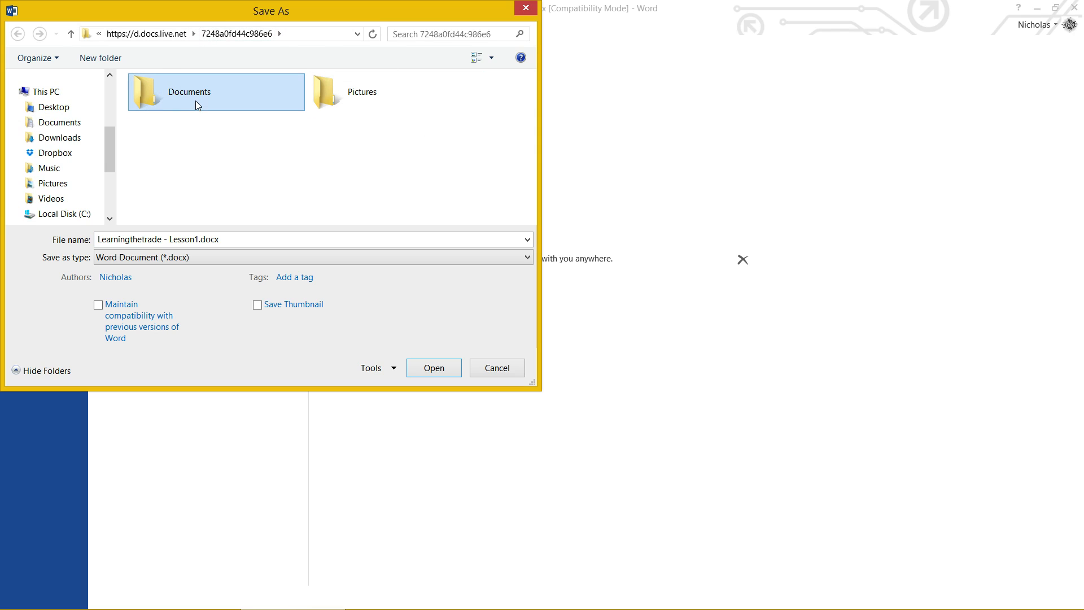
double_click(215, 91)
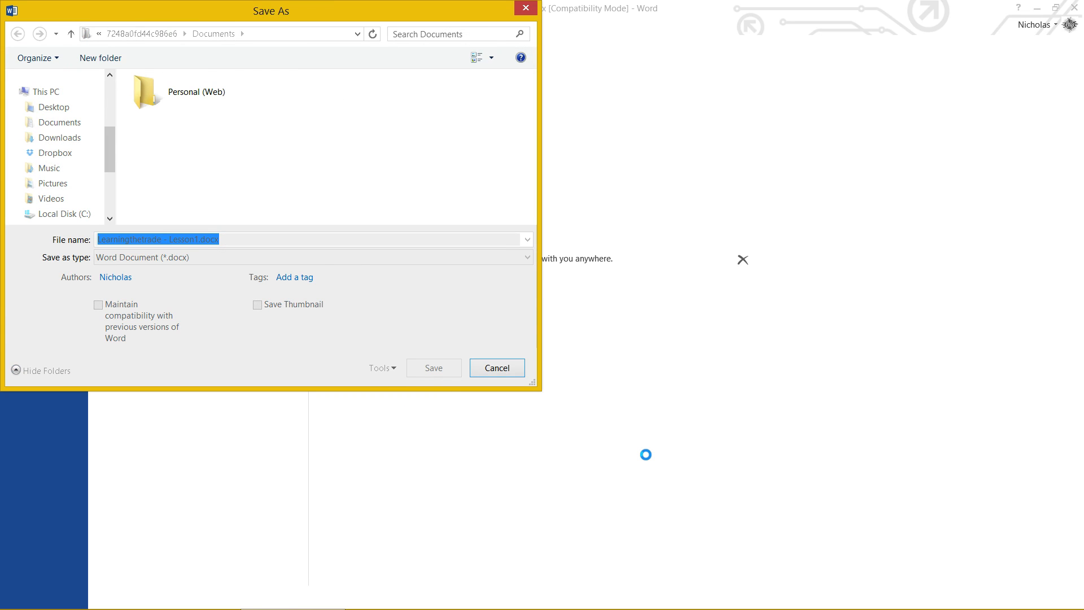
click(432, 367)
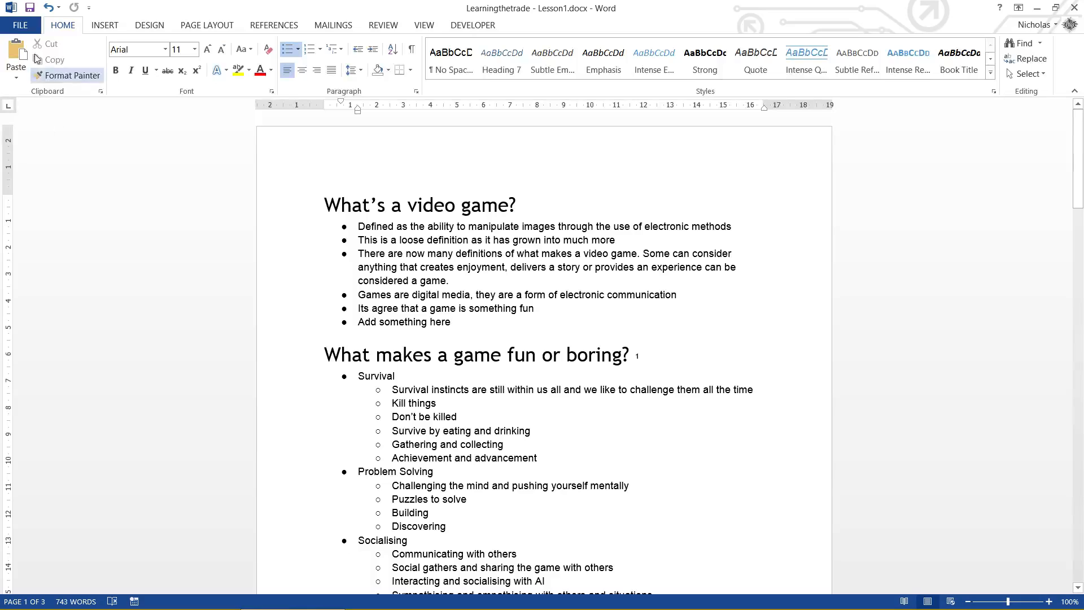
click(19, 25)
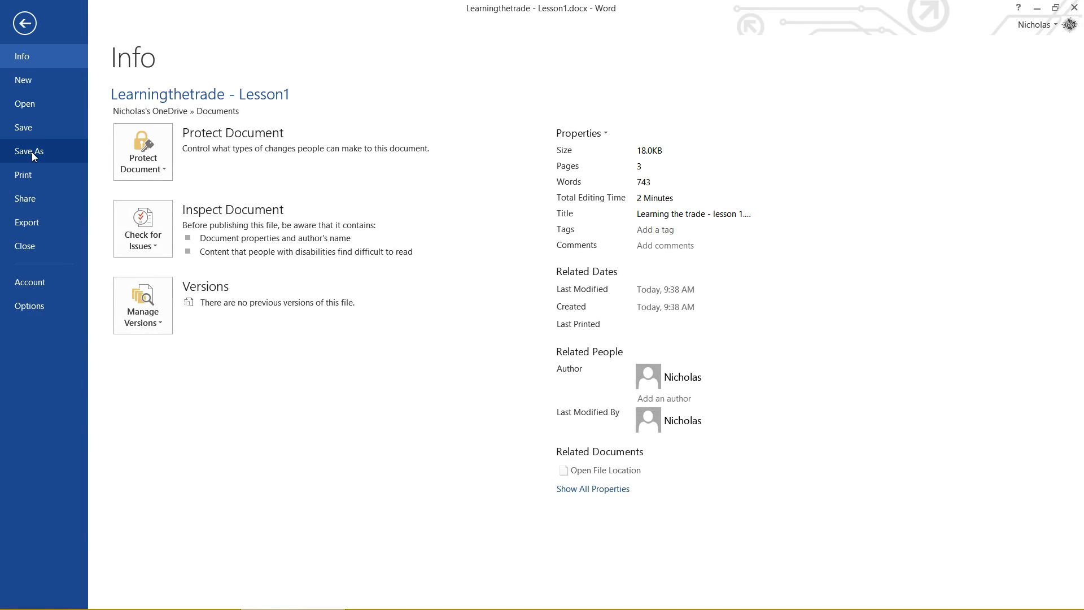
Step: Start a Save As to the 1. Learning the trade folder on this computer, naming the copy 'Learningthetrade - Lesson1 v2'
click(29, 151)
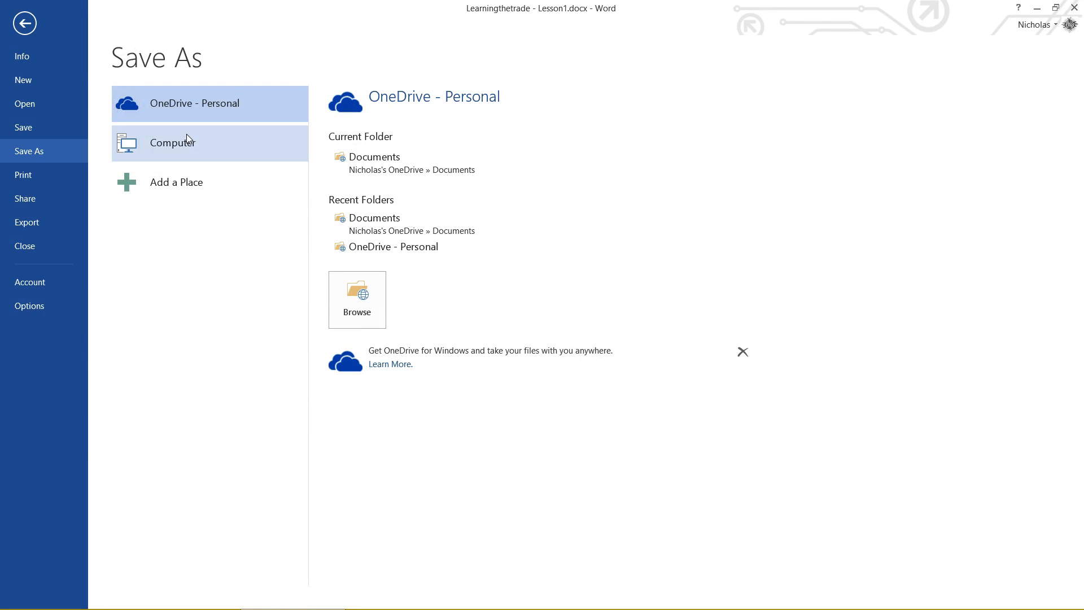
click(173, 142)
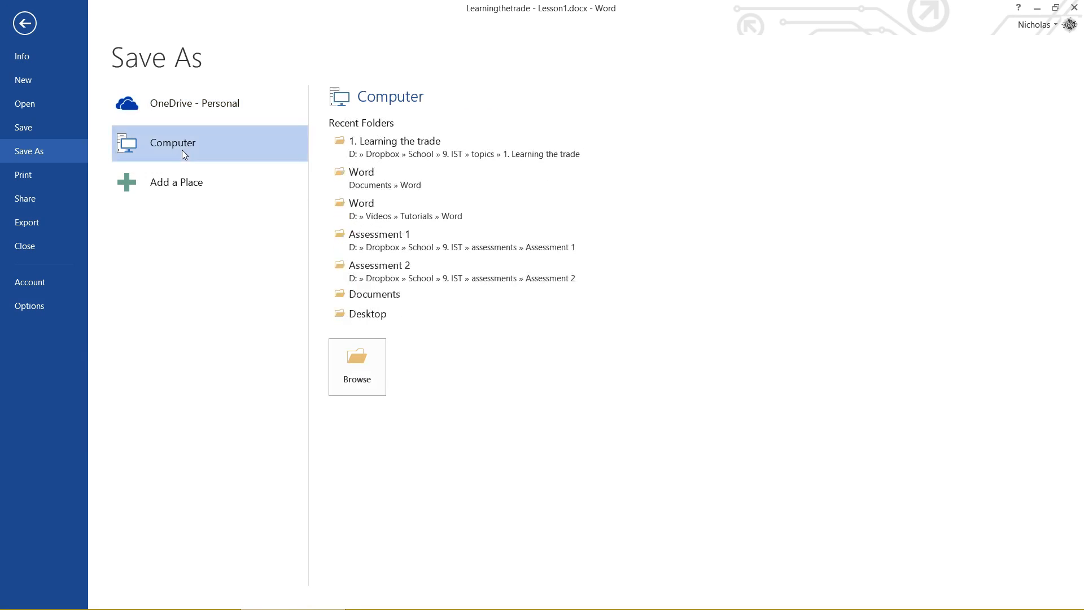
mouse_move(446, 271)
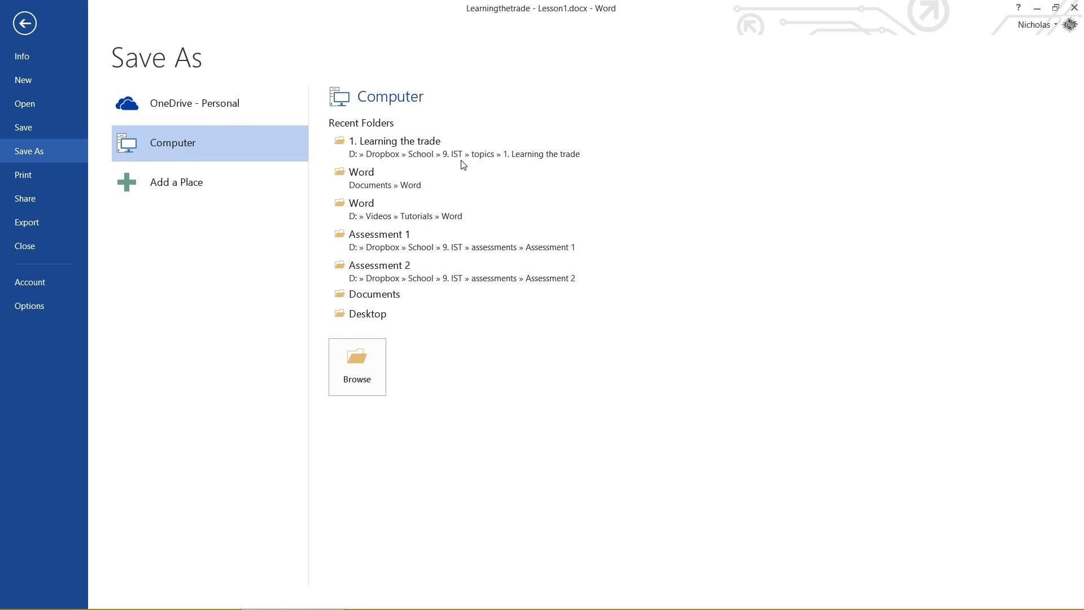
mouse_move(276, 102)
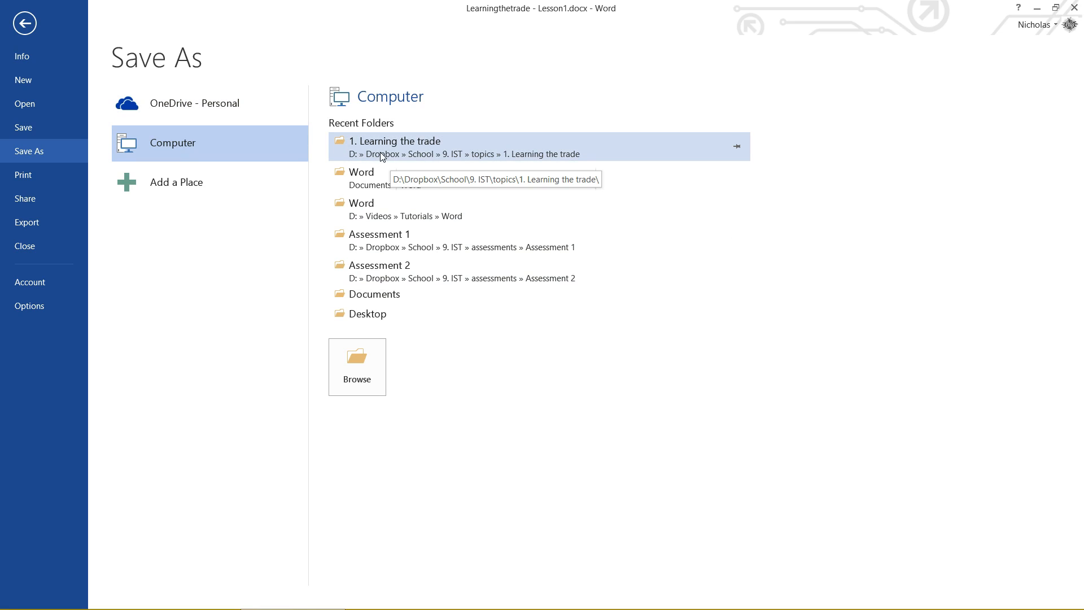
mouse_move(629, 93)
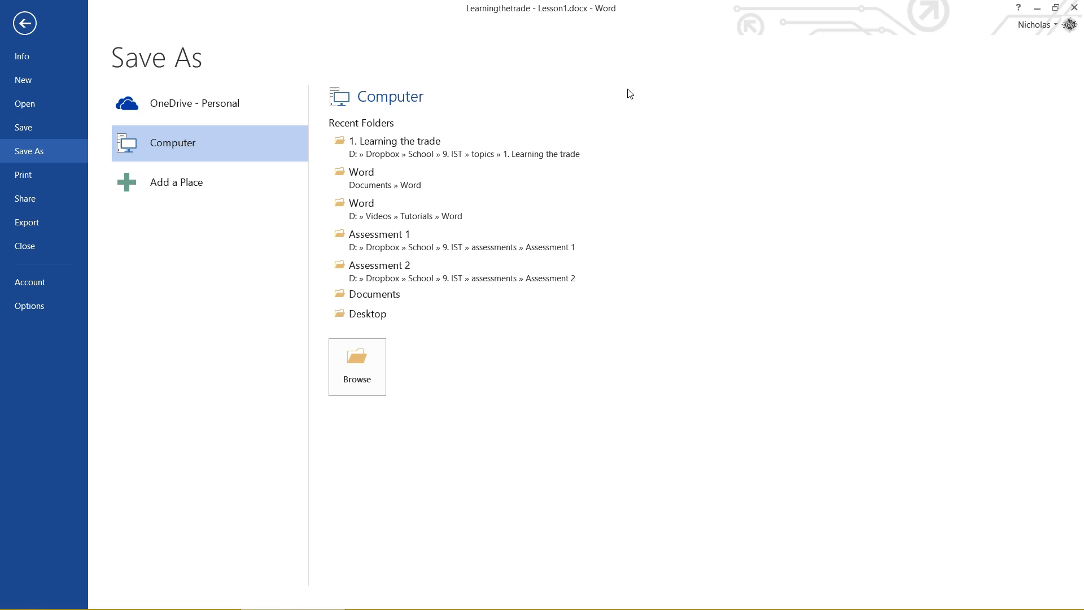
mouse_move(410, 72)
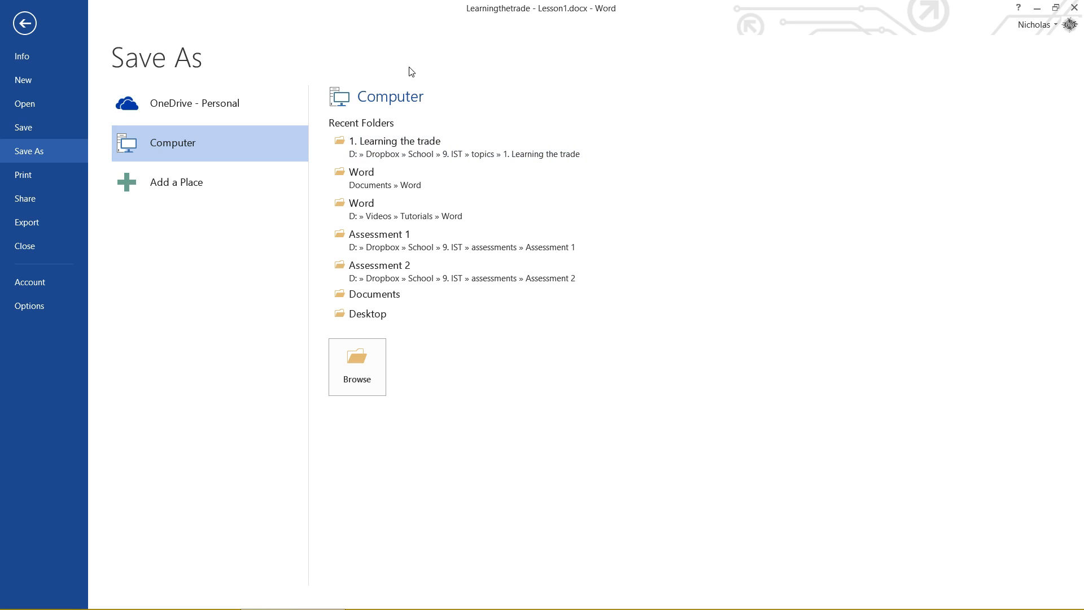
mouse_move(394, 146)
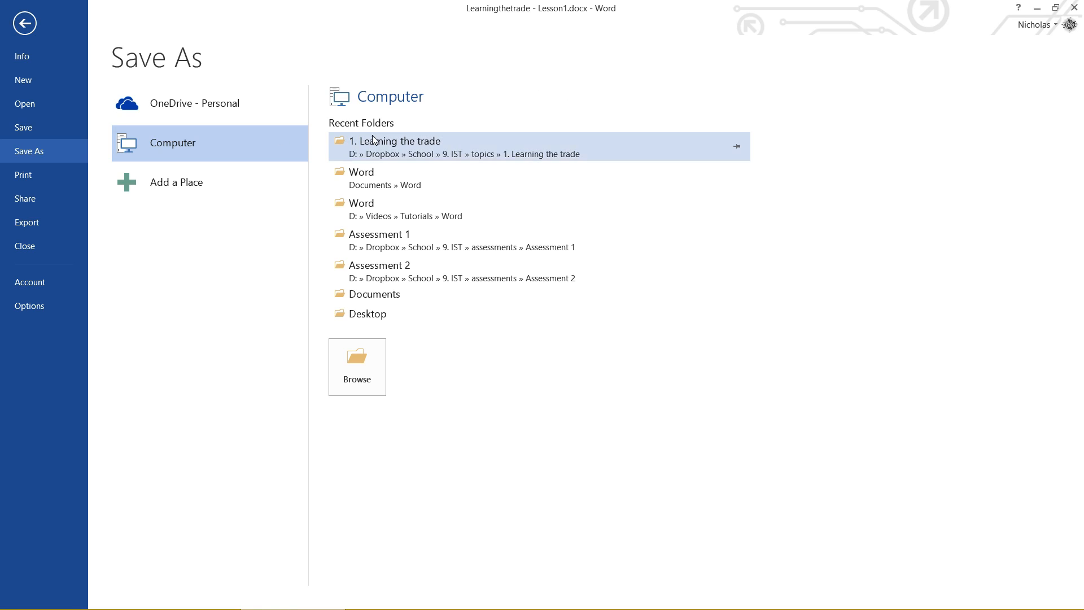
mouse_move(429, 149)
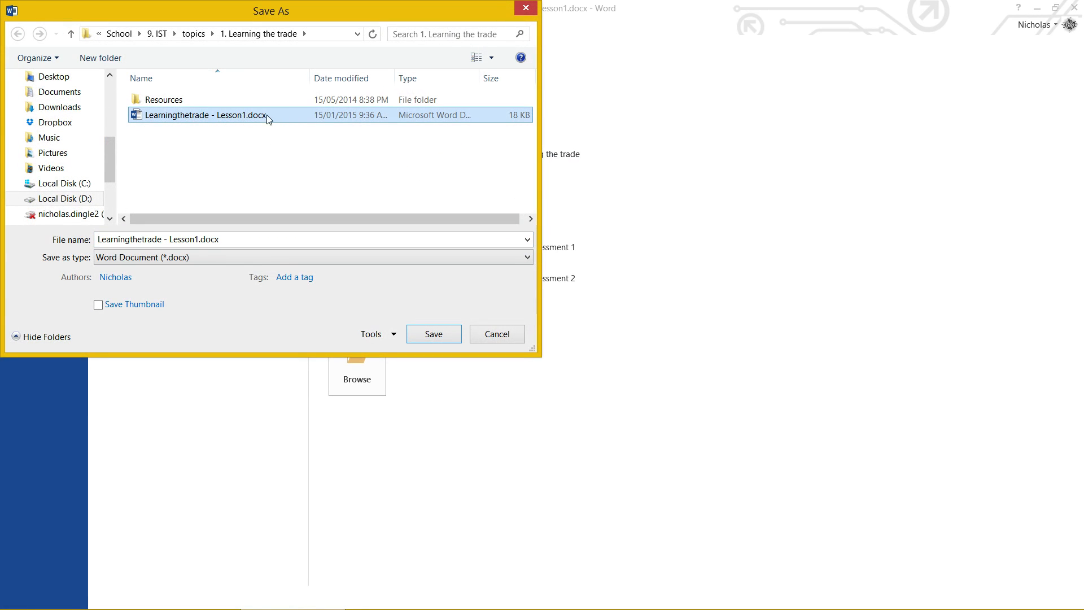
mouse_move(319, 168)
text( v)
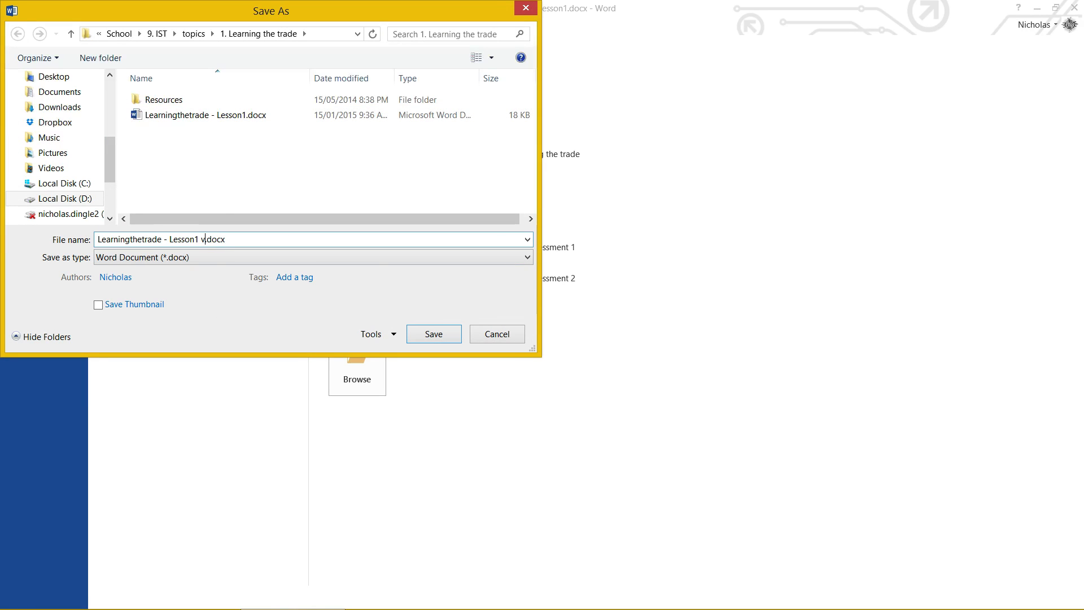
text(2)
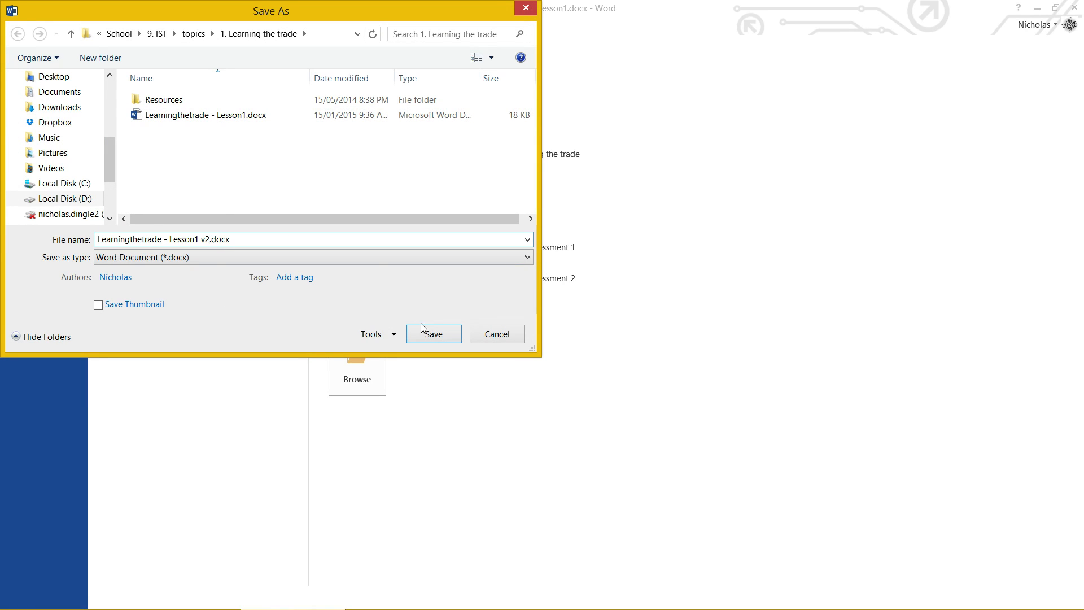
Step: Save Lesson1 v2.docx beside the original, verify both files in the Save As dialog, then cancel
click(434, 334)
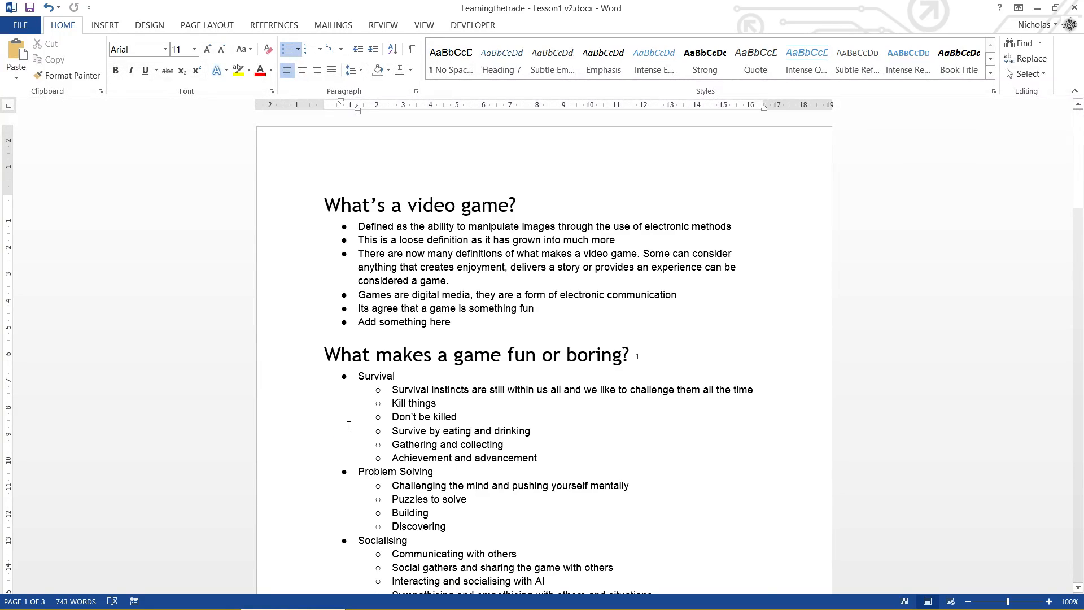
click(21, 25)
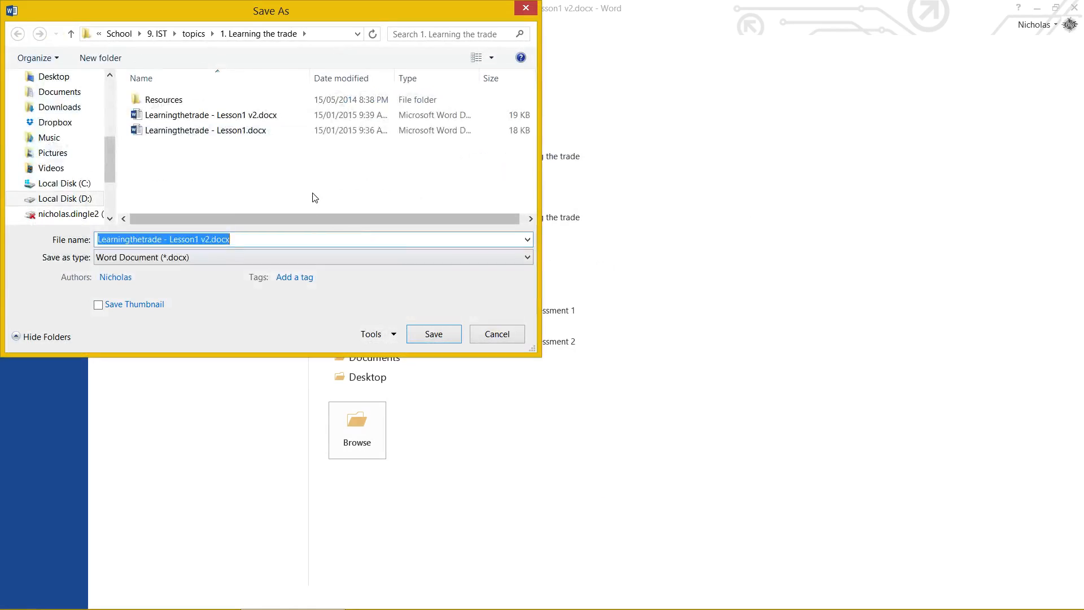
click(211, 116)
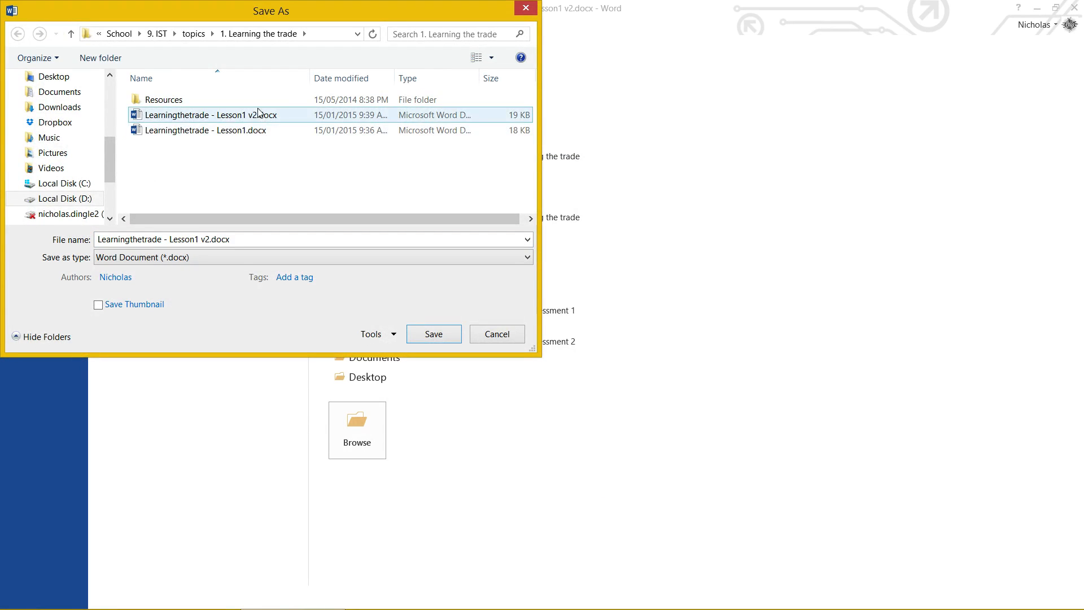
click(206, 129)
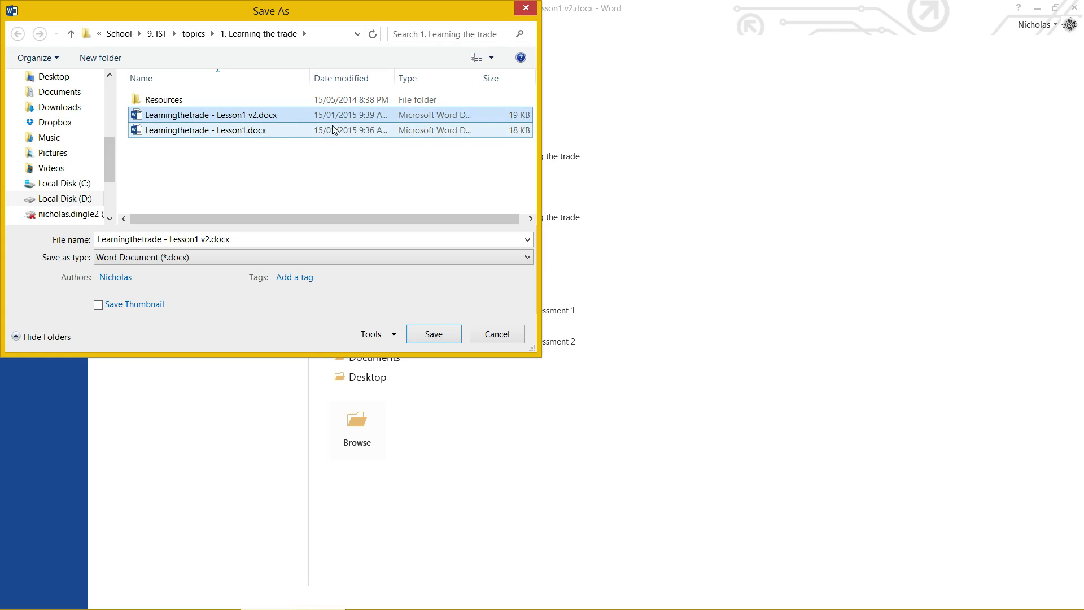
click(205, 115)
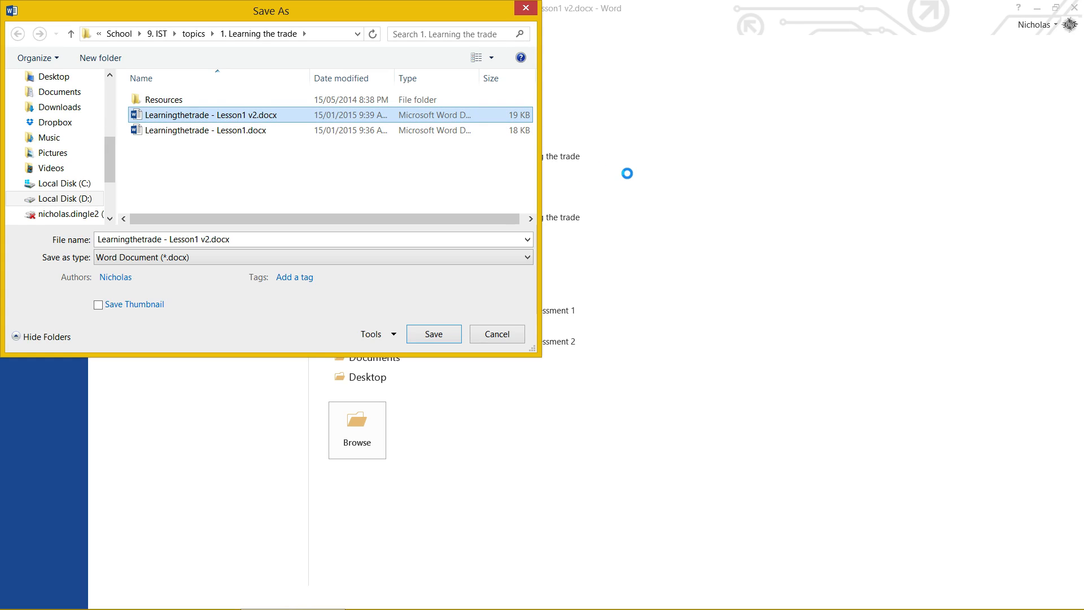
click(205, 129)
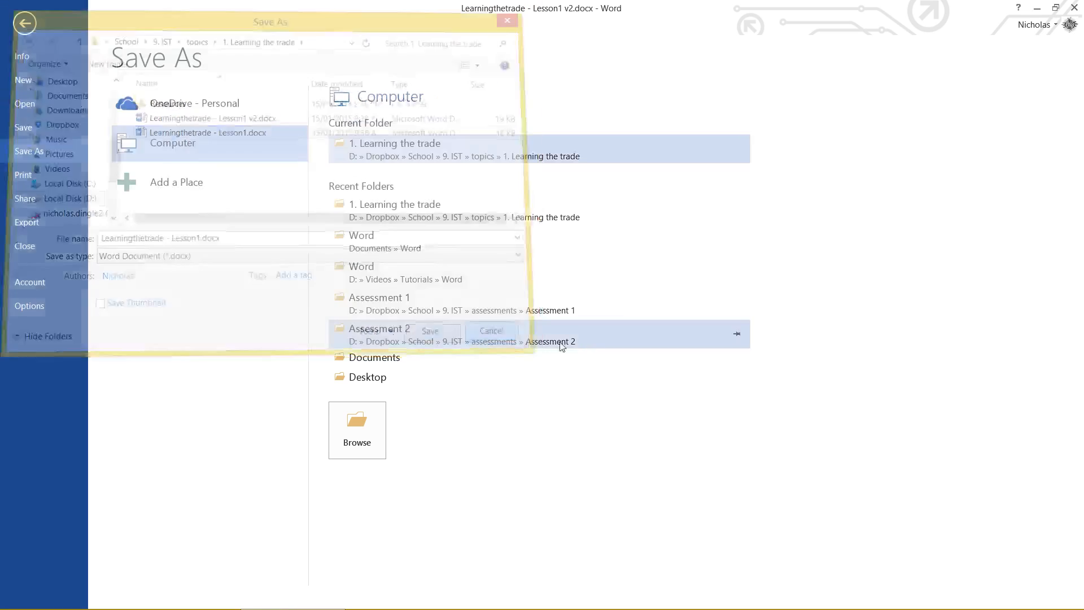
Step: View the Add a Place options listing Office 365 SharePoint and OneDrive cloud locations
click(491, 330)
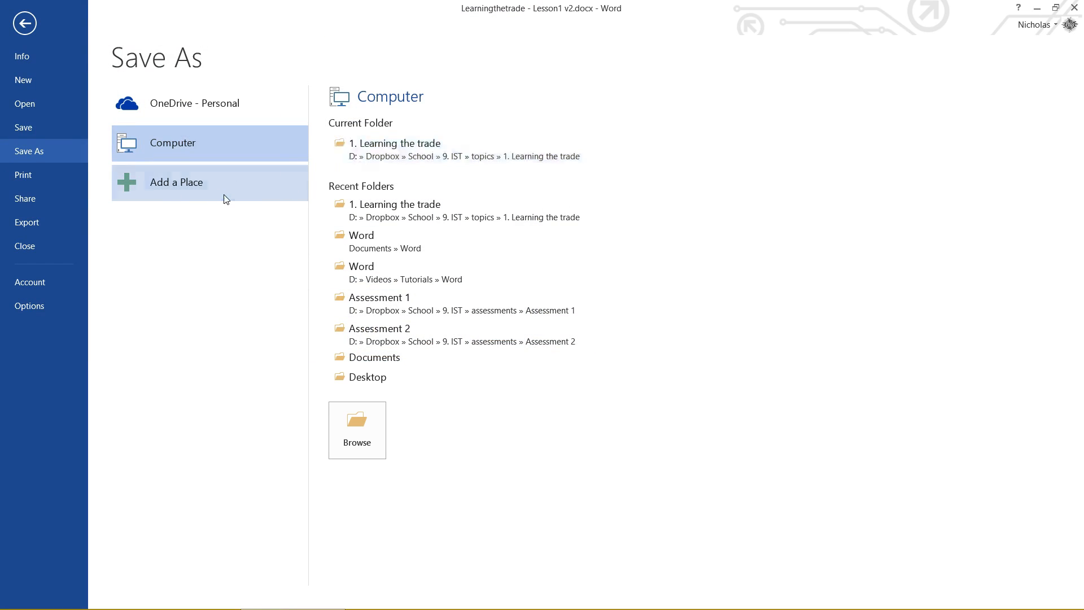
click(176, 181)
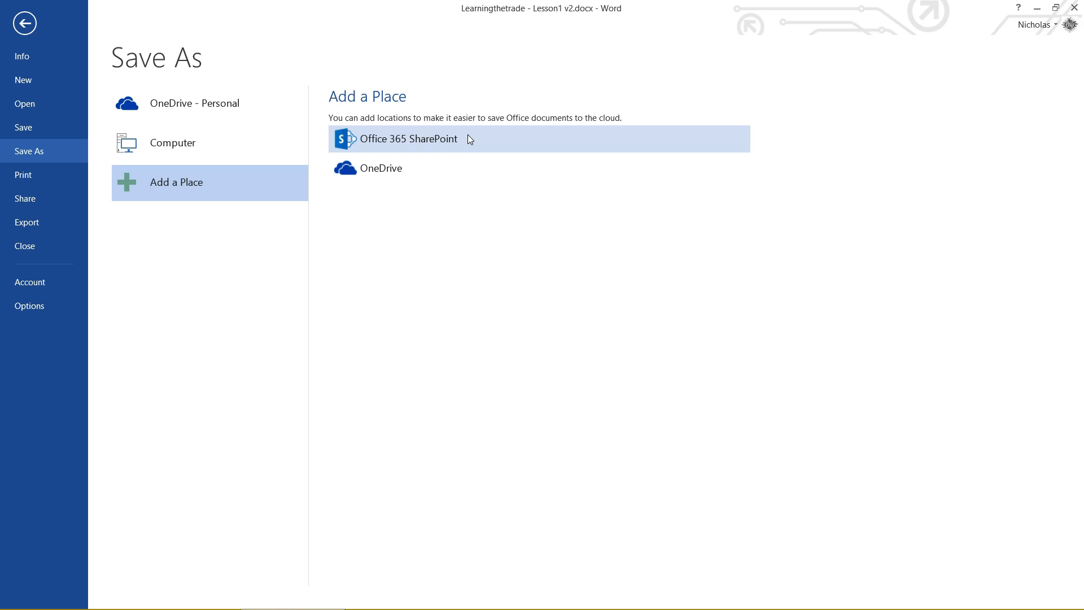
mouse_move(414, 156)
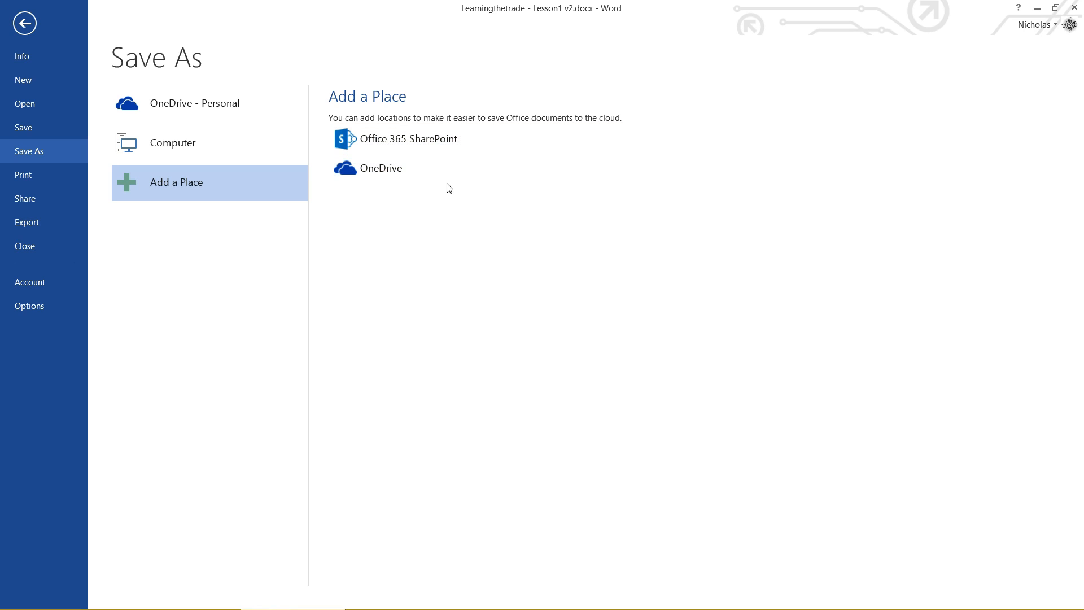
mouse_move(27, 130)
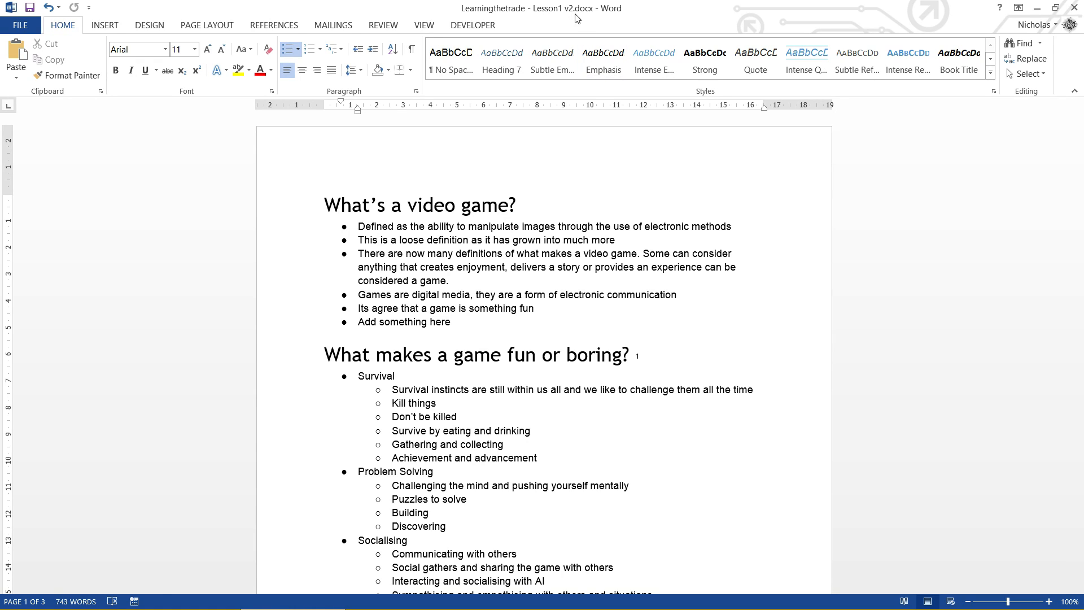
mouse_move(617, 17)
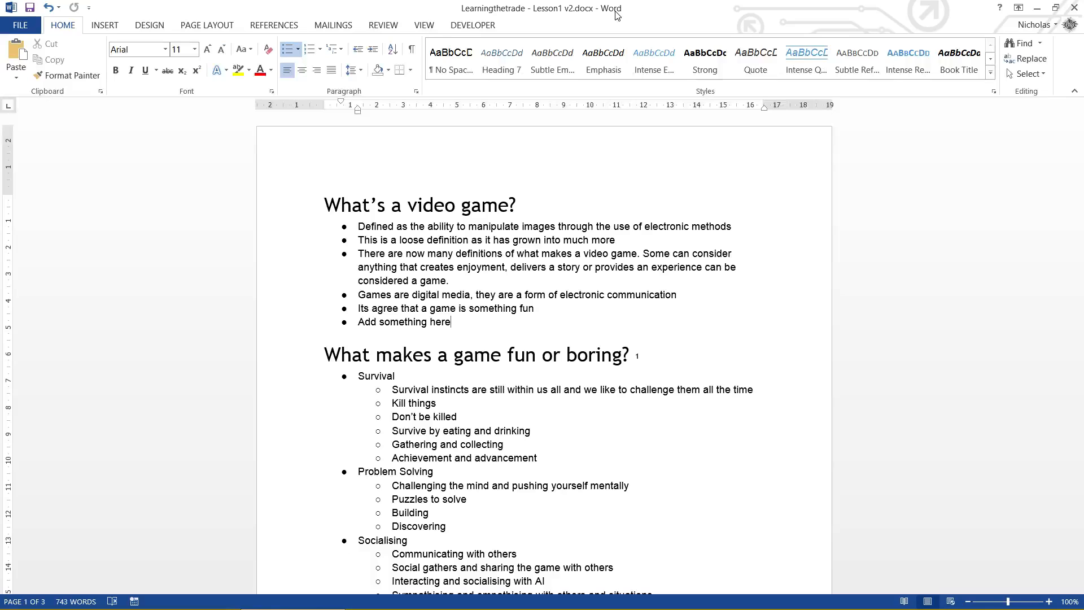
Step: Show the Info page for Lesson1 v2 stored in 1. Learning the trade, 743 words
click(21, 24)
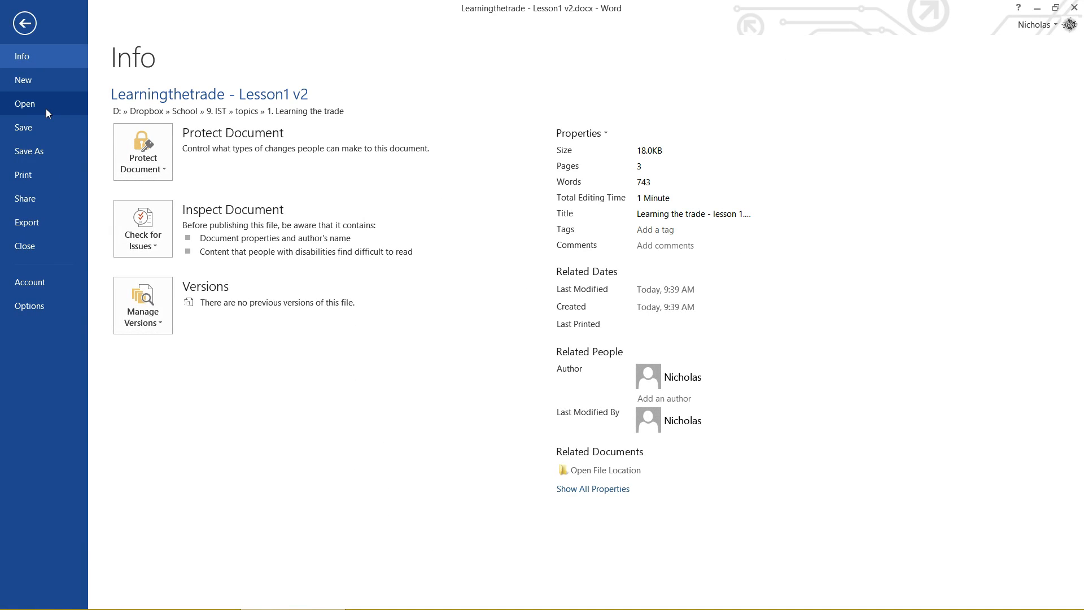
Step: Bring up the Open page and browse this computer's 1. Learning the trade folder
click(24, 102)
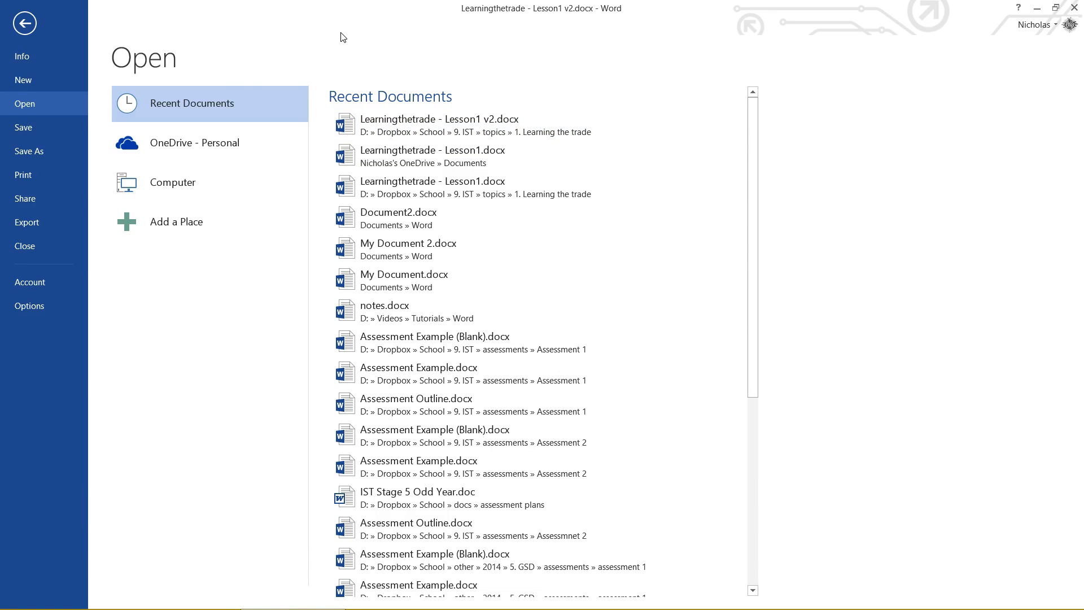
mouse_move(204, 142)
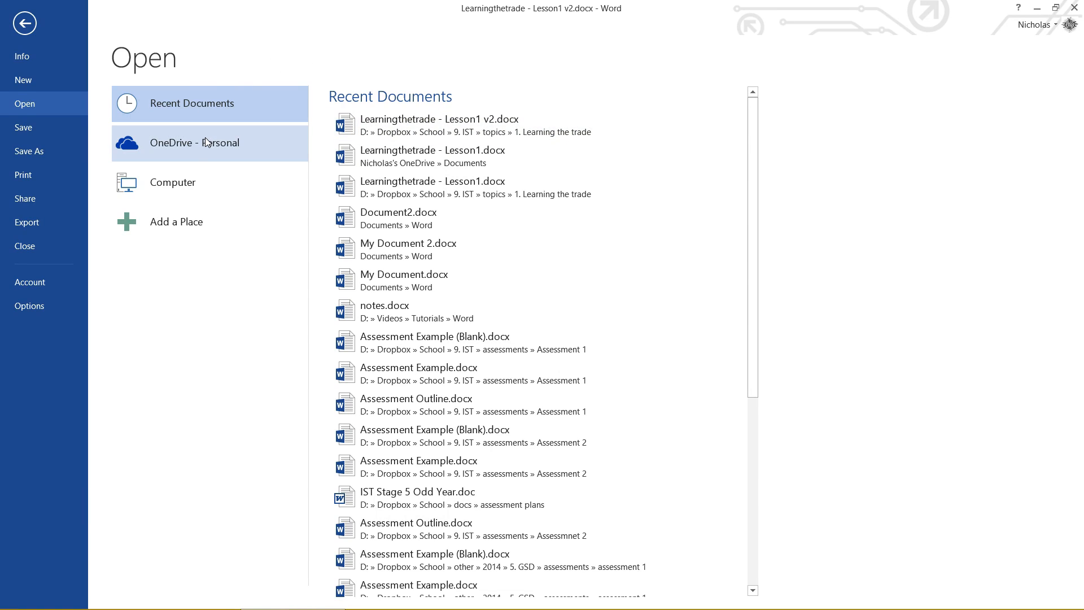
mouse_move(217, 241)
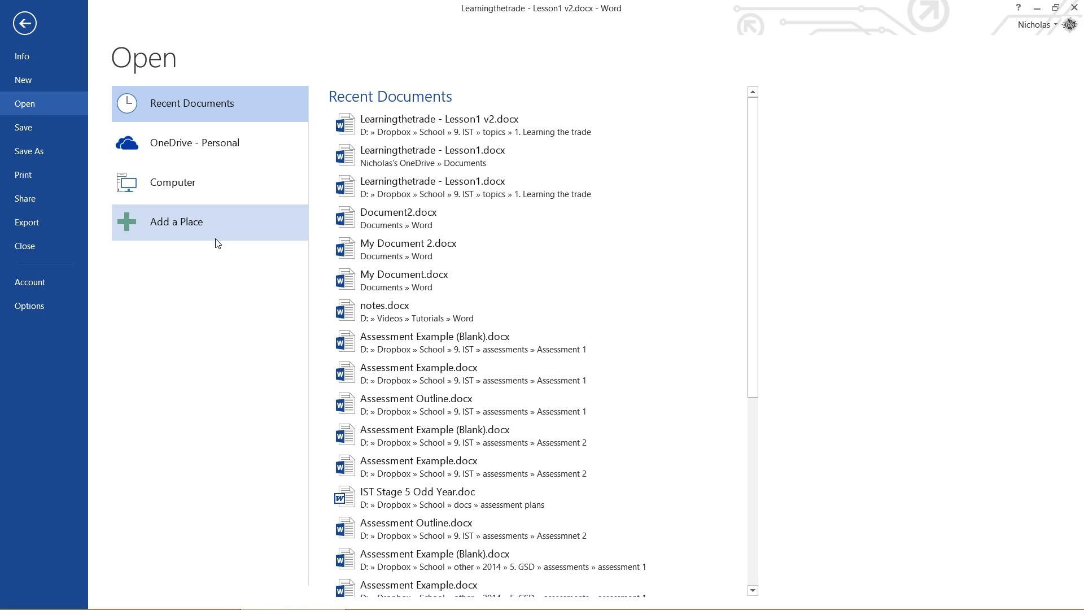
mouse_move(238, 230)
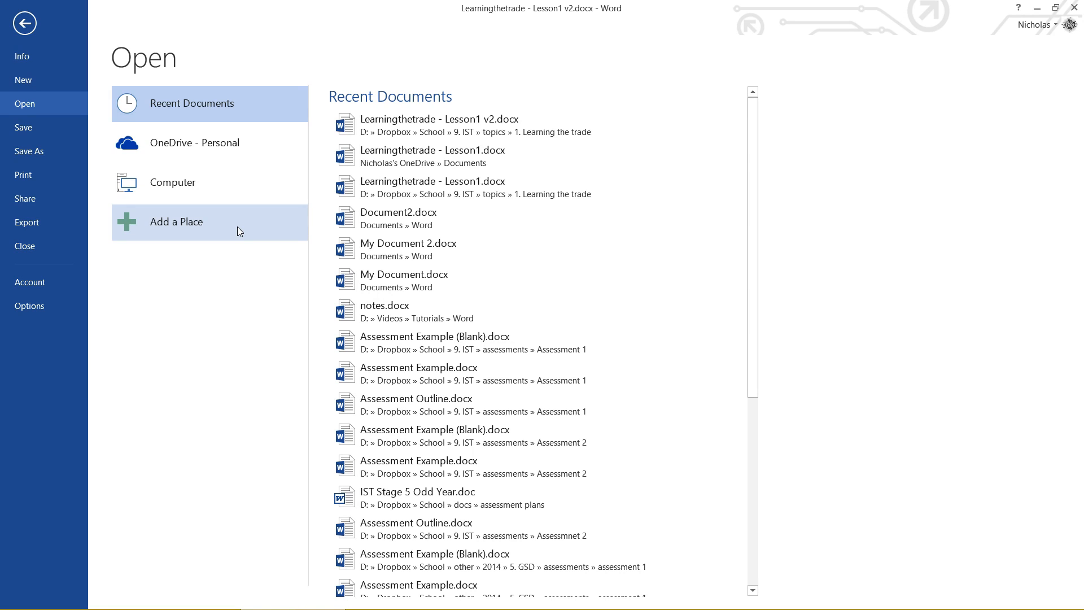
scroll(down, 3)
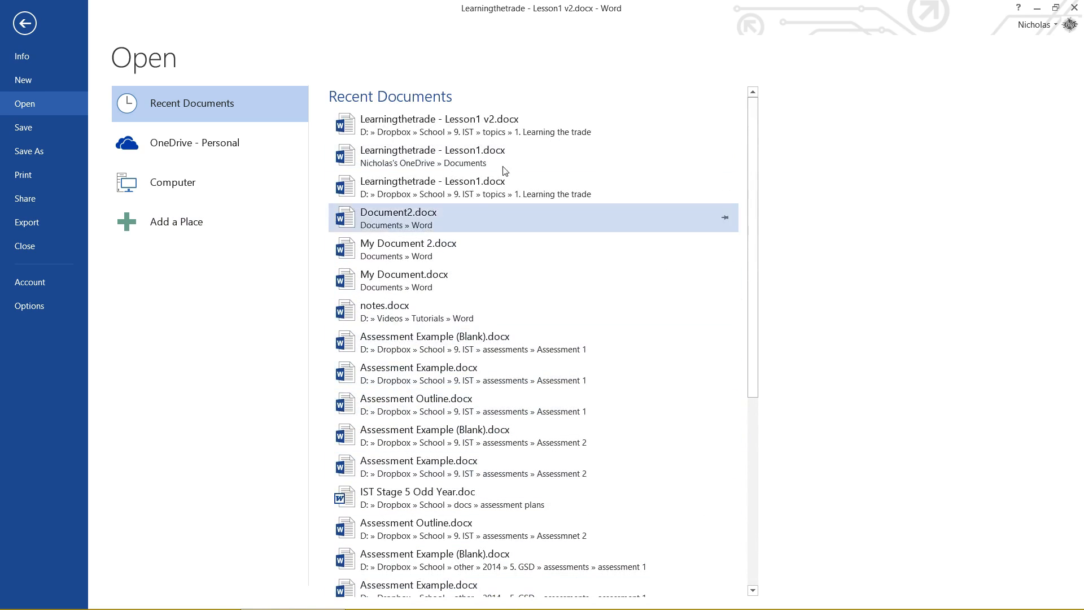
scroll(down, 3)
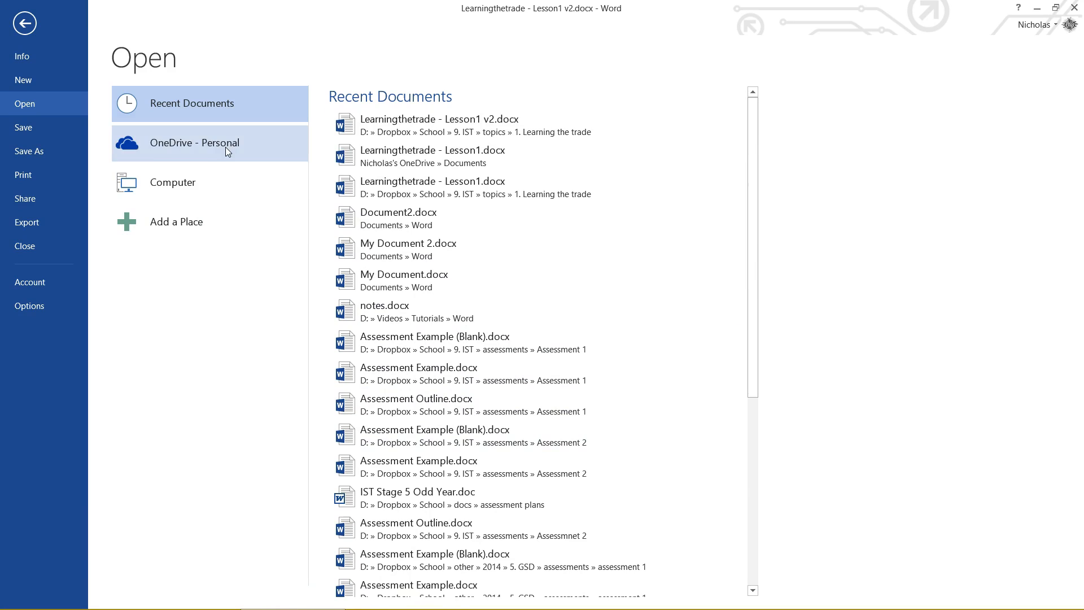
click(173, 181)
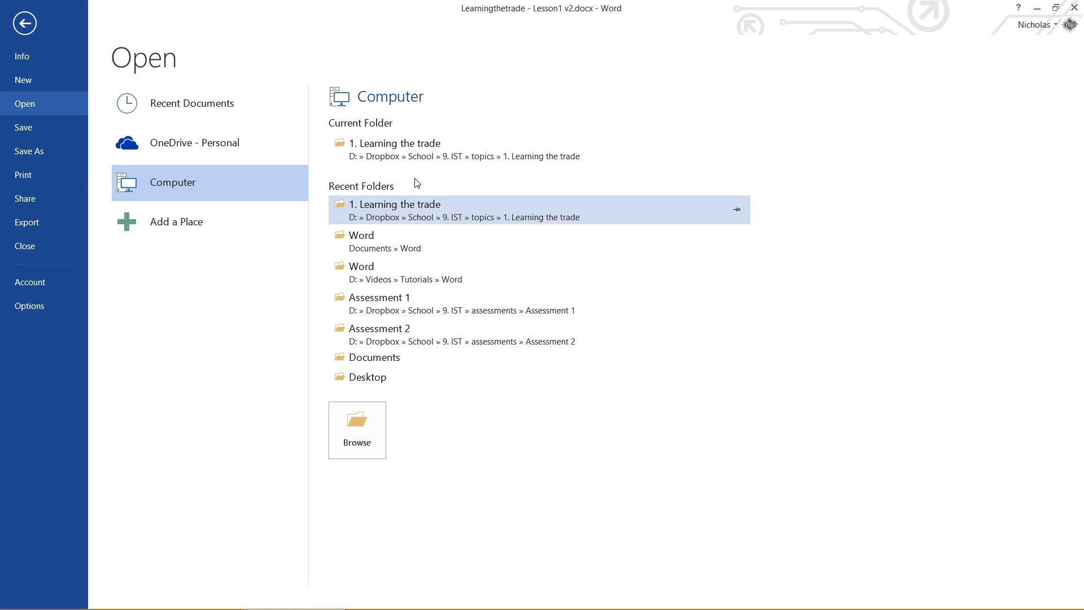
mouse_move(356, 430)
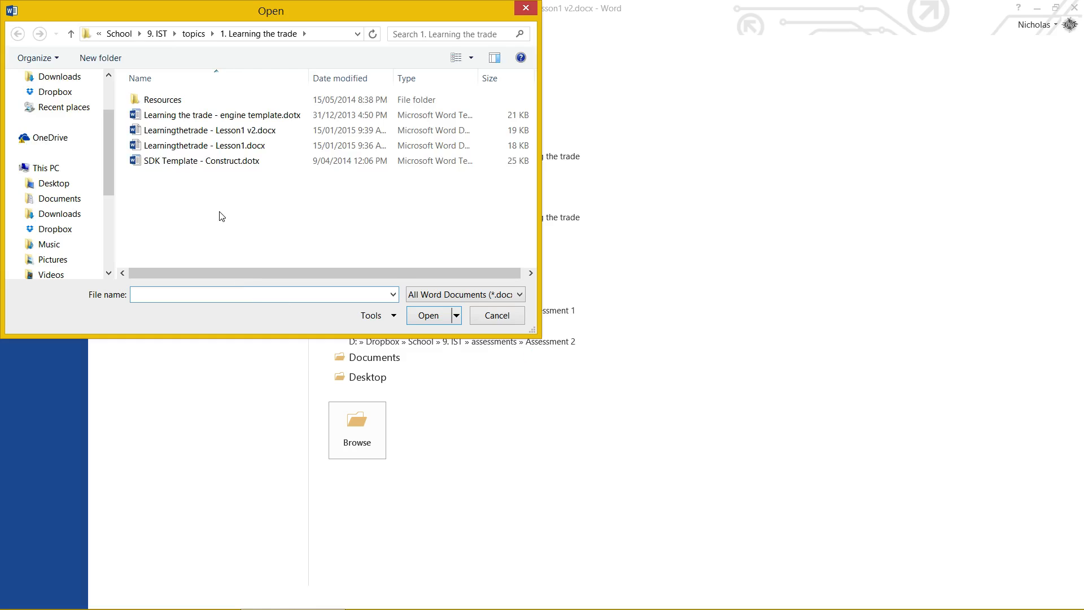
Step: Open the original Learningthetrade - Lesson1.docx from the 1. Learning the trade folder
click(163, 99)
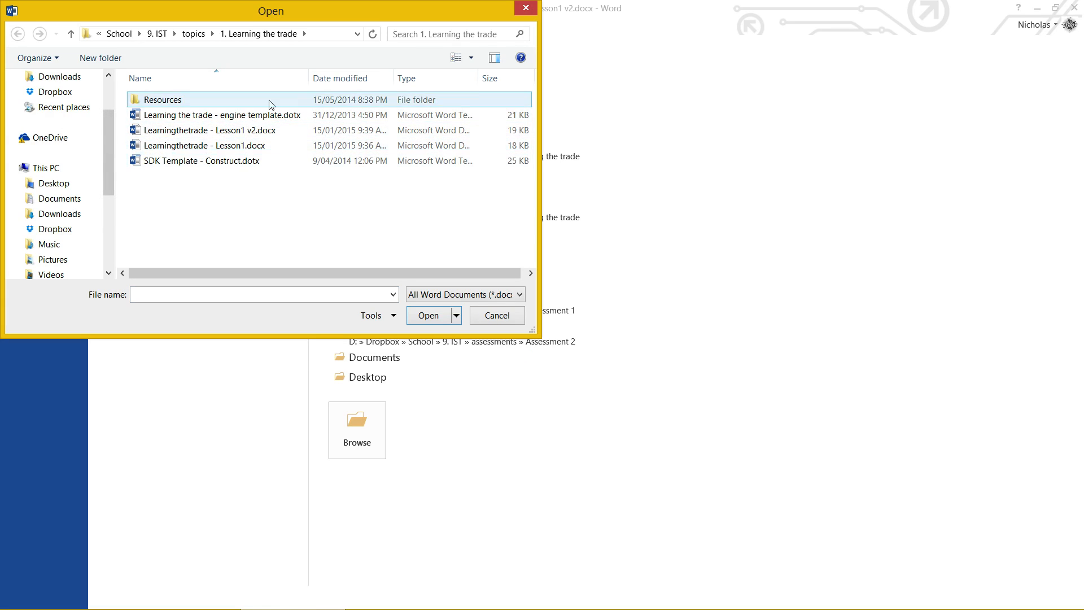
click(205, 145)
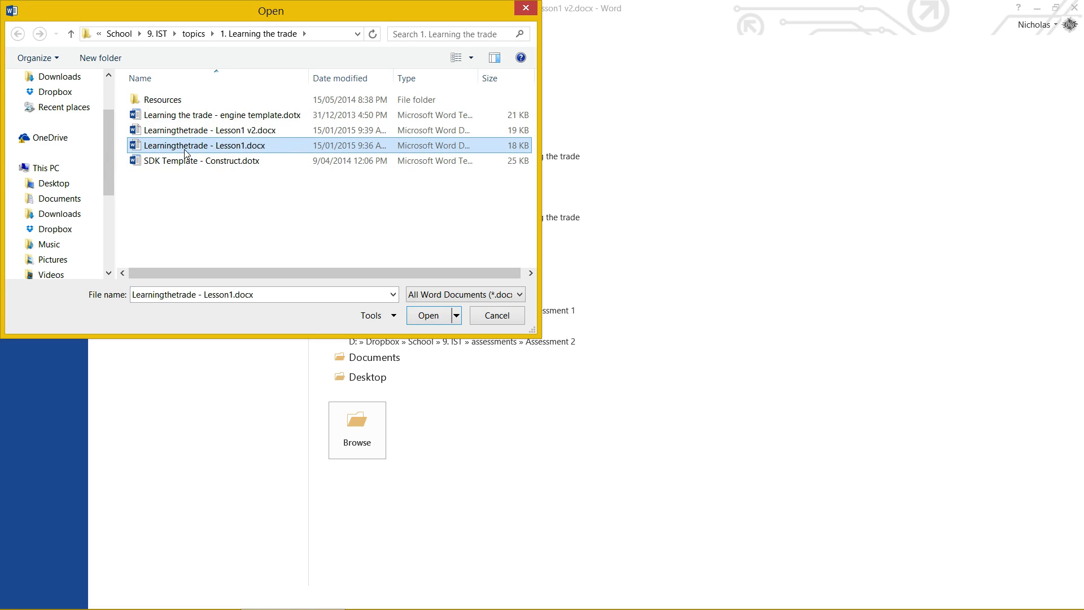
click(426, 315)
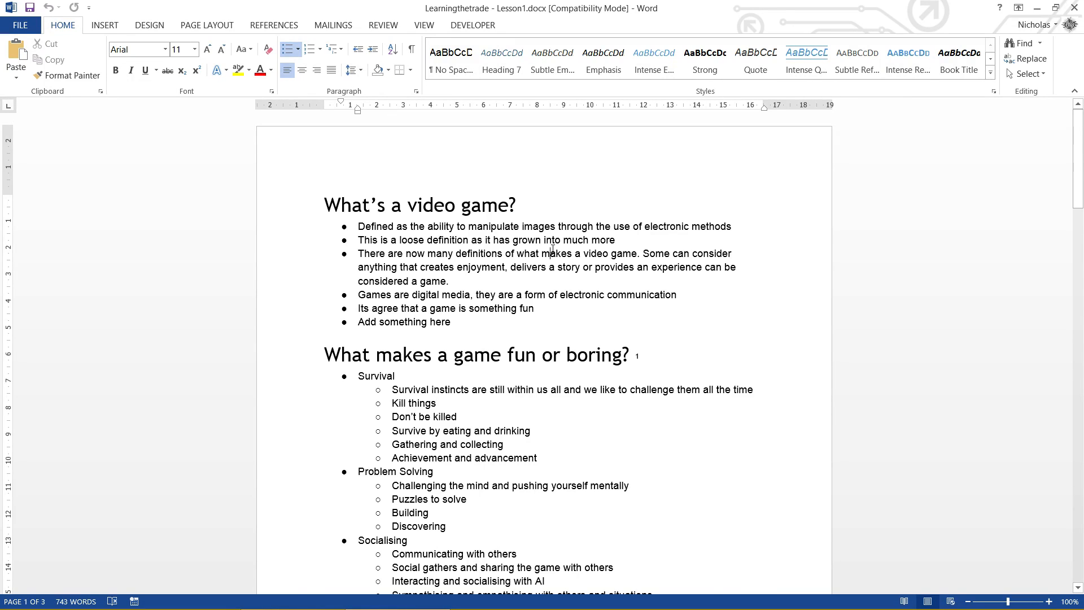
mouse_move(546, 288)
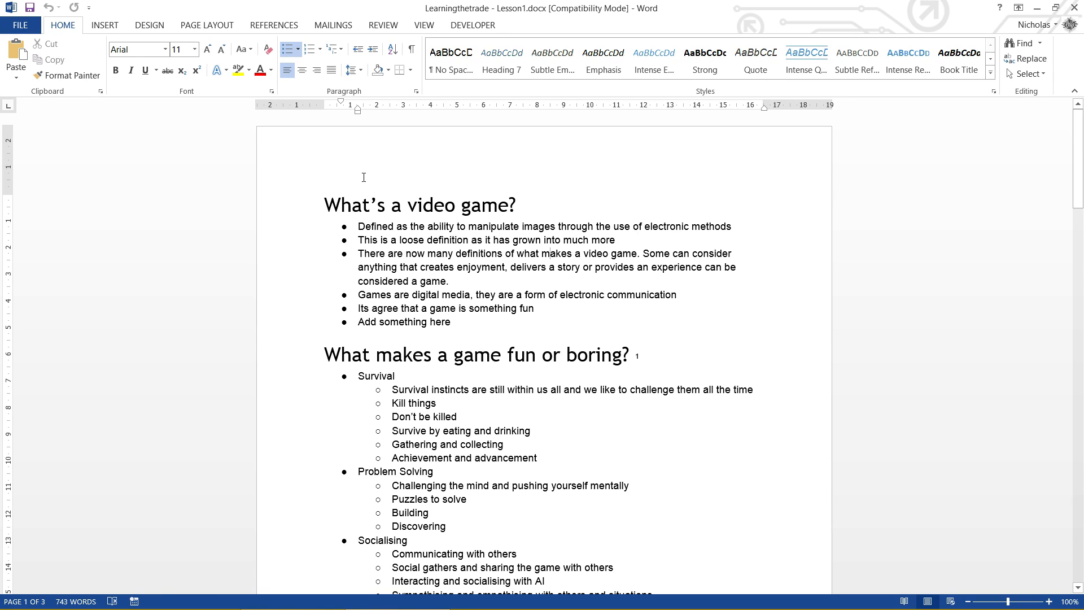
Step: Create Document1 from the Single spaced (blank) template via File > New
click(20, 24)
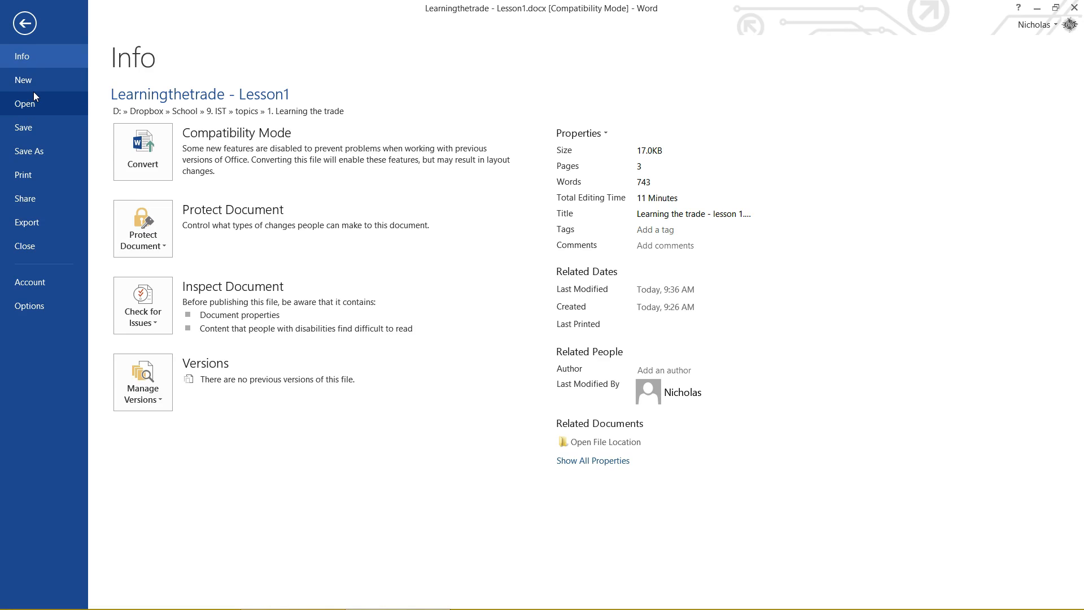
click(23, 79)
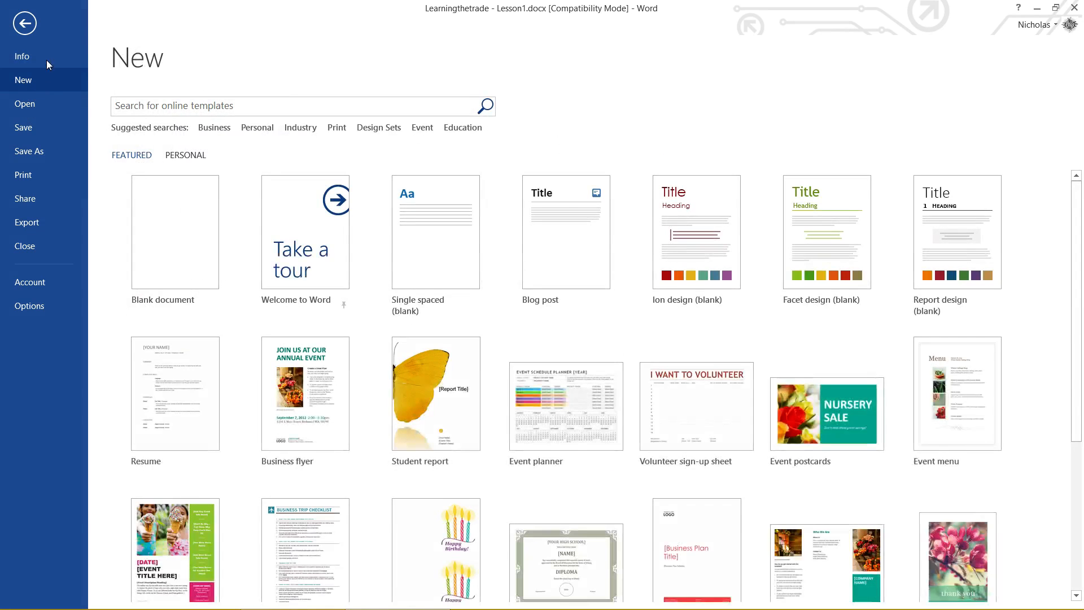
mouse_move(461, 127)
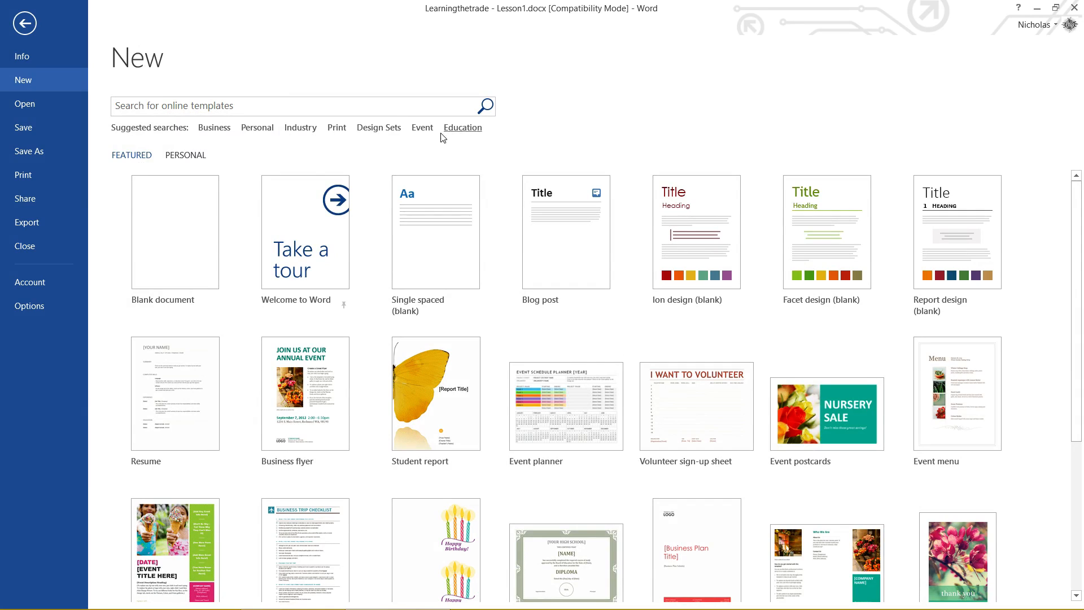
mouse_move(788, 230)
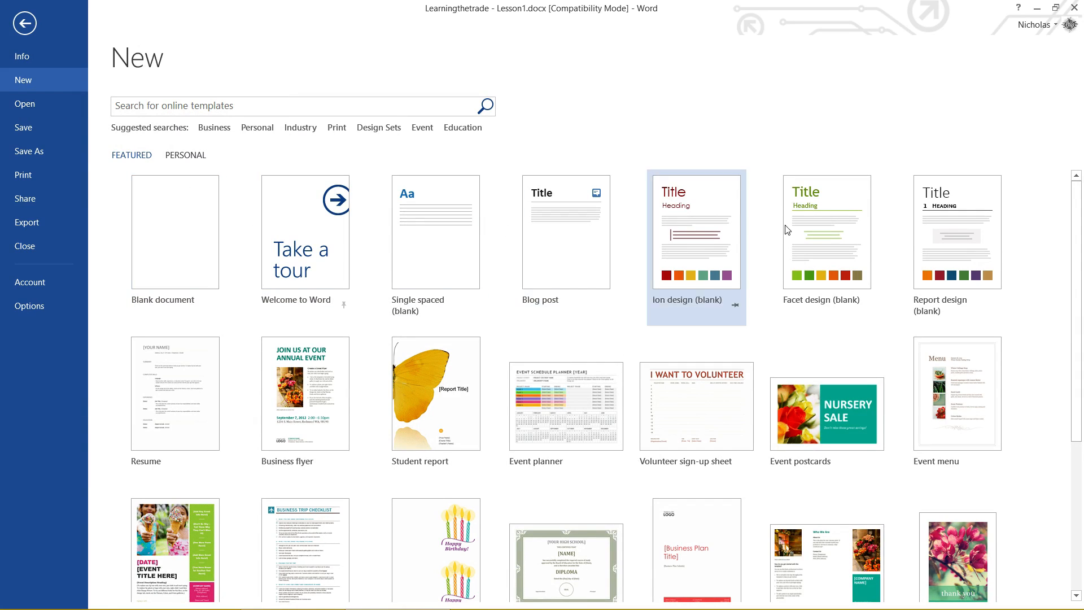
mouse_move(1048, 408)
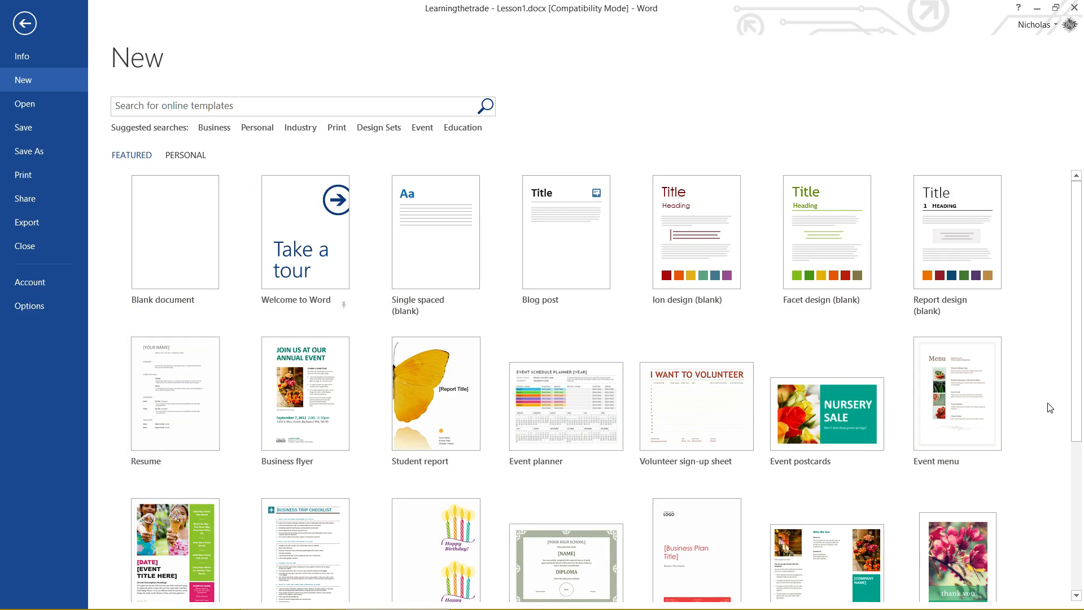
scroll(down, 3)
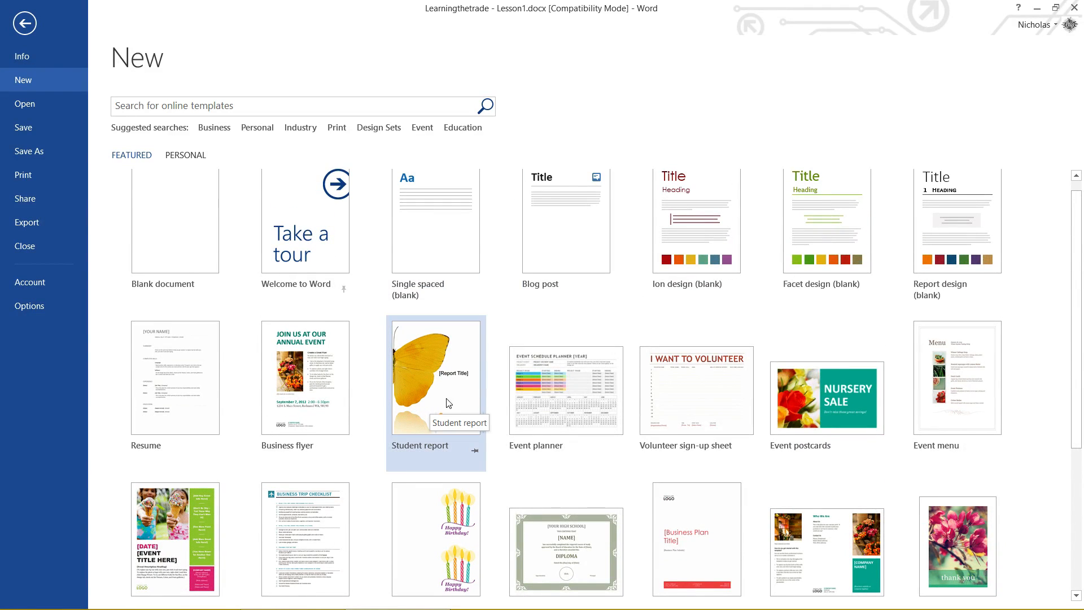
scroll(down, 3)
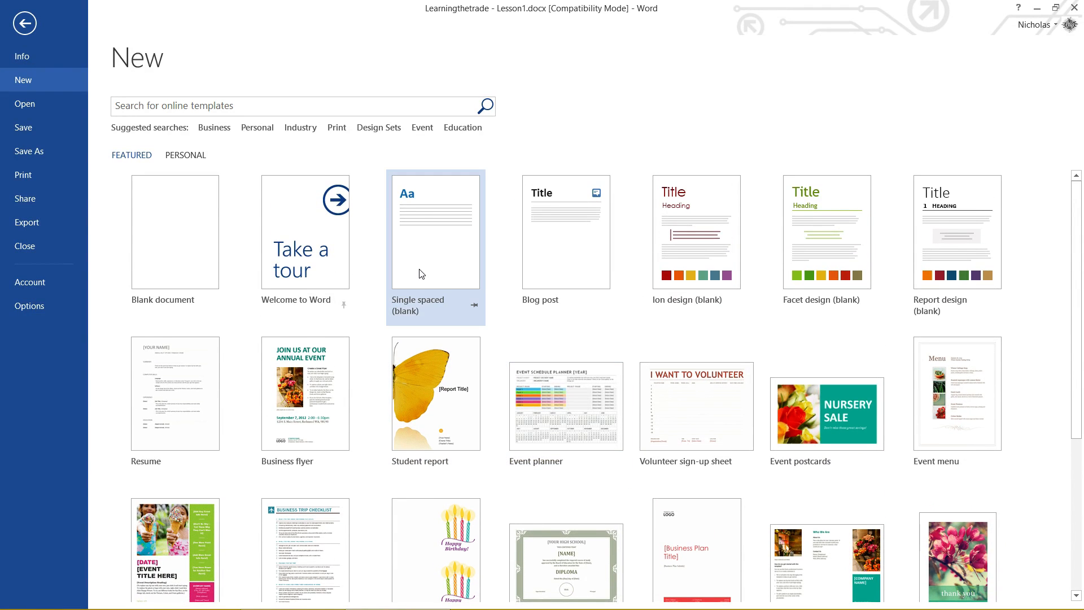
mouse_move(421, 273)
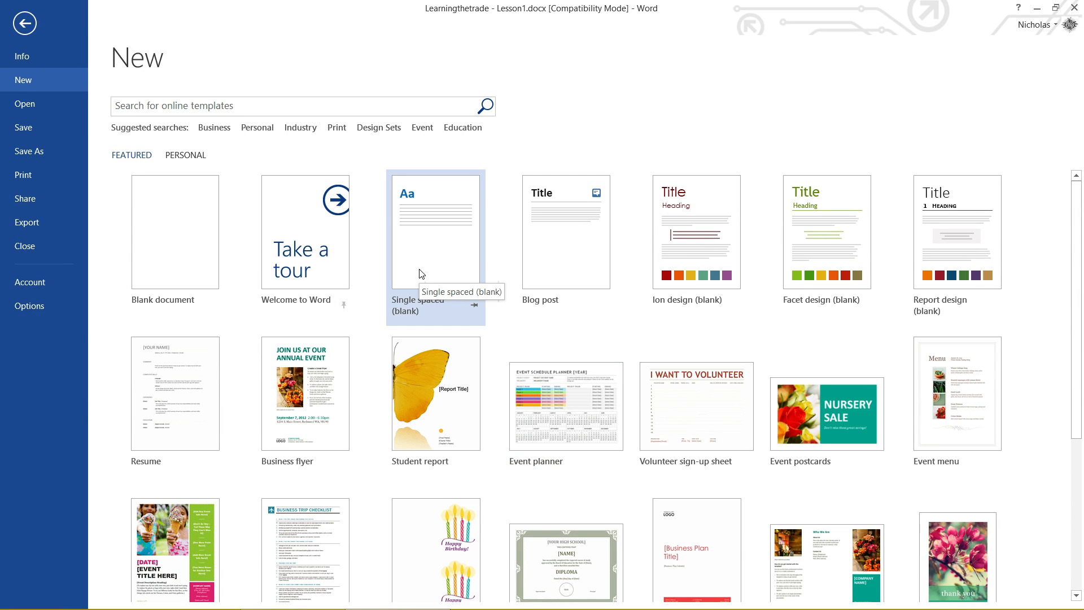
click(436, 232)
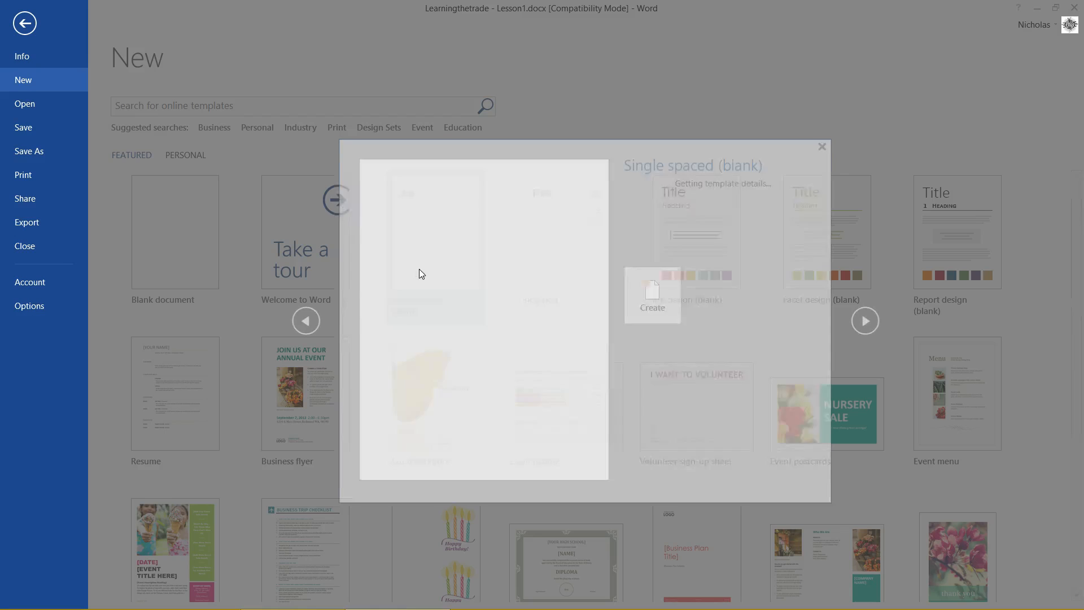
click(650, 295)
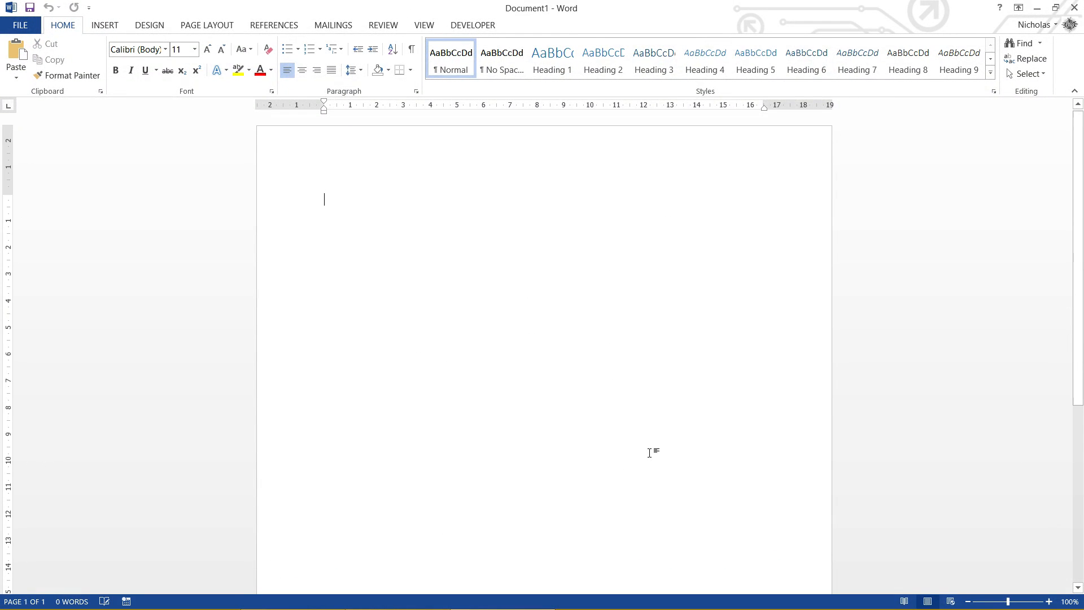
Step: Create Document2, the Wedding Calendar Checklist, from the Wedding checklist template
click(20, 25)
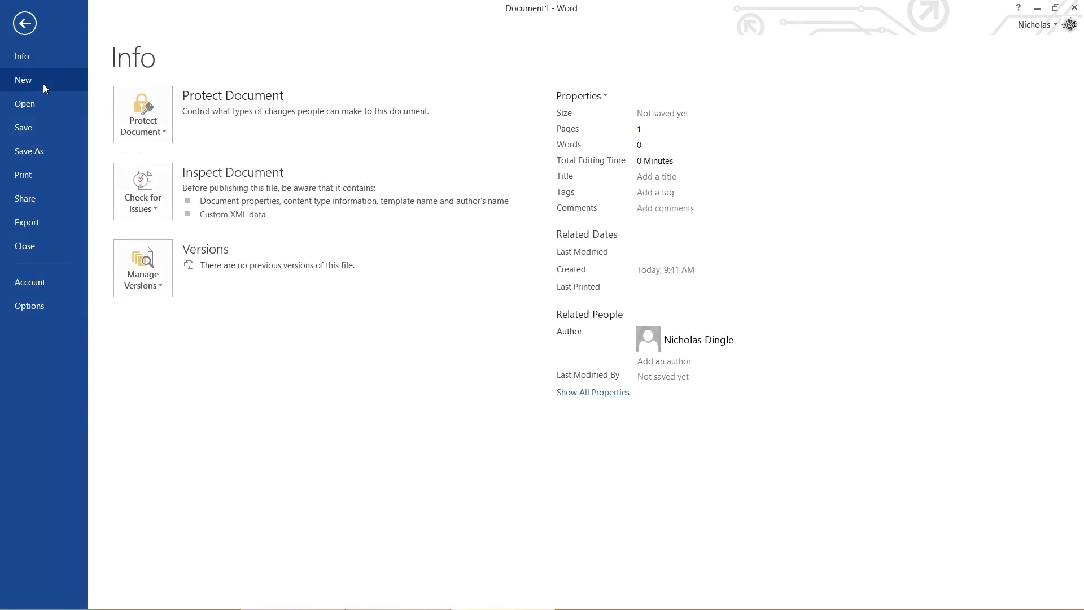
click(23, 79)
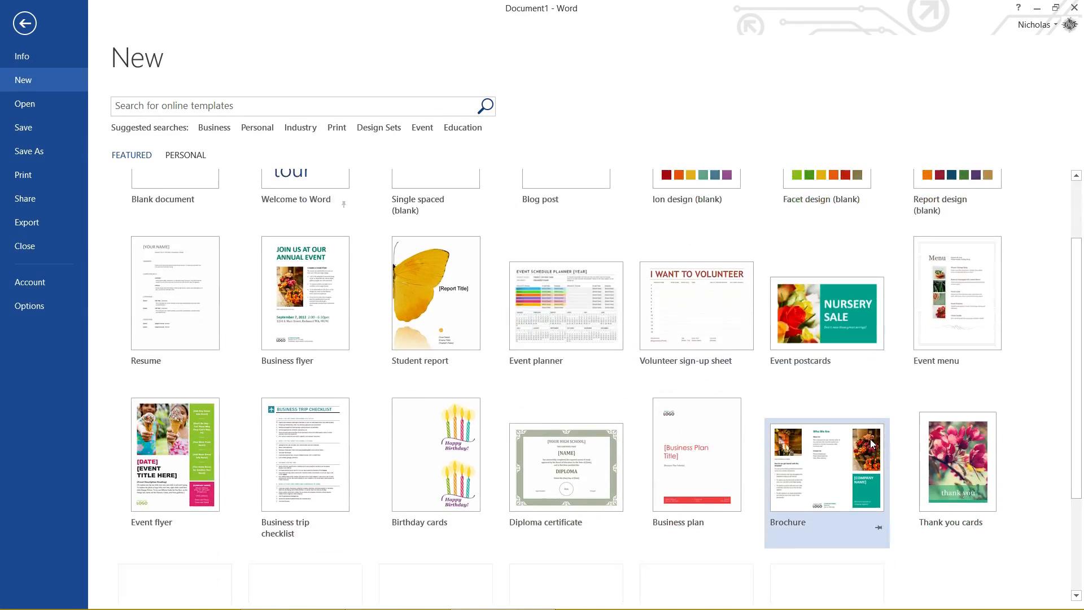
scroll(down, 3)
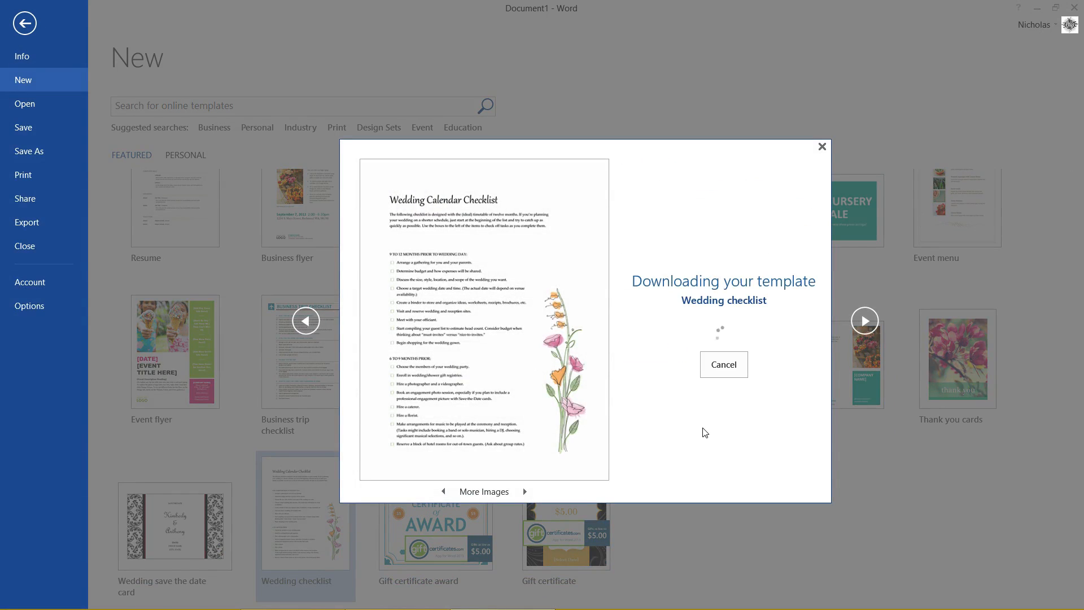
click(722, 364)
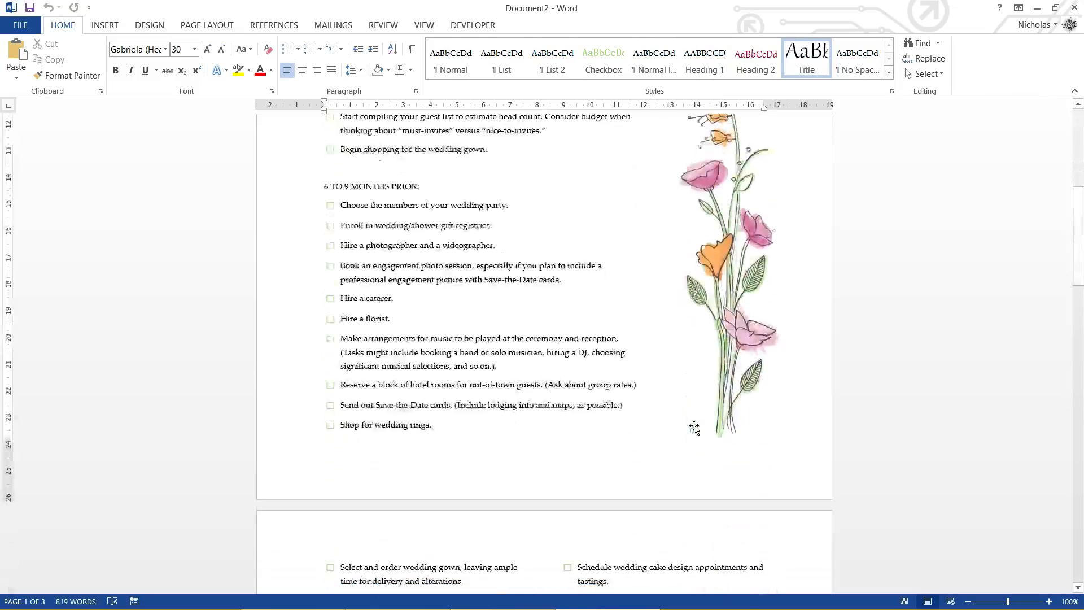
scroll(down, 3)
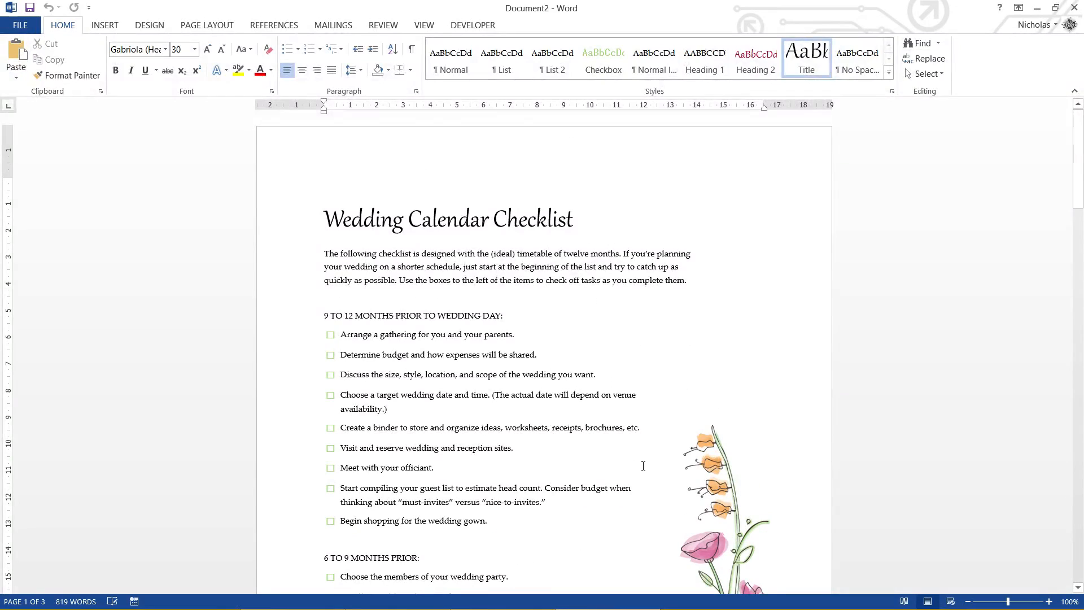
mouse_move(668, 467)
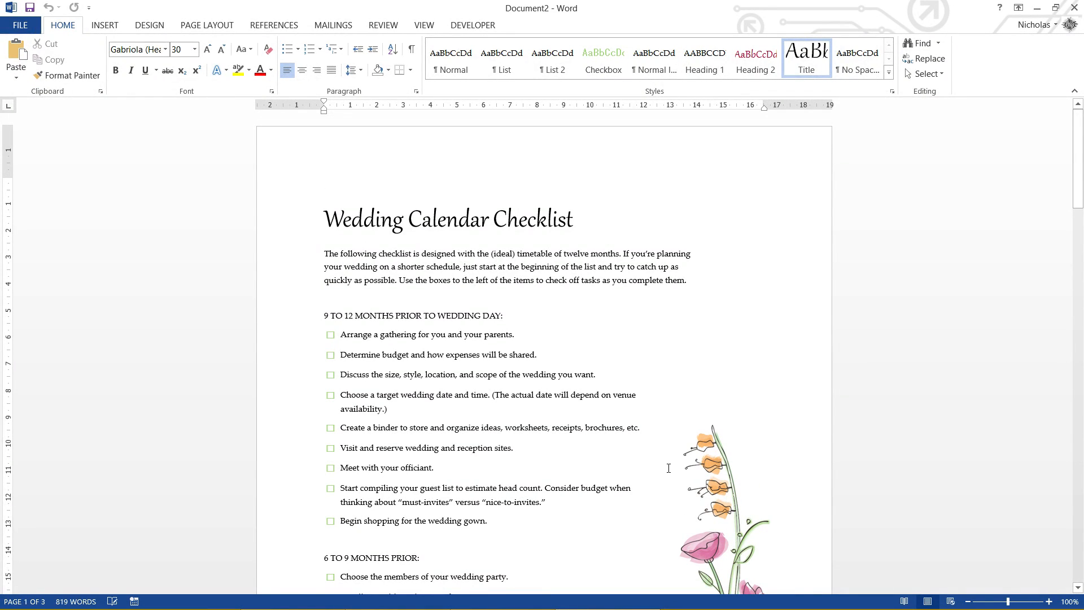
click(20, 24)
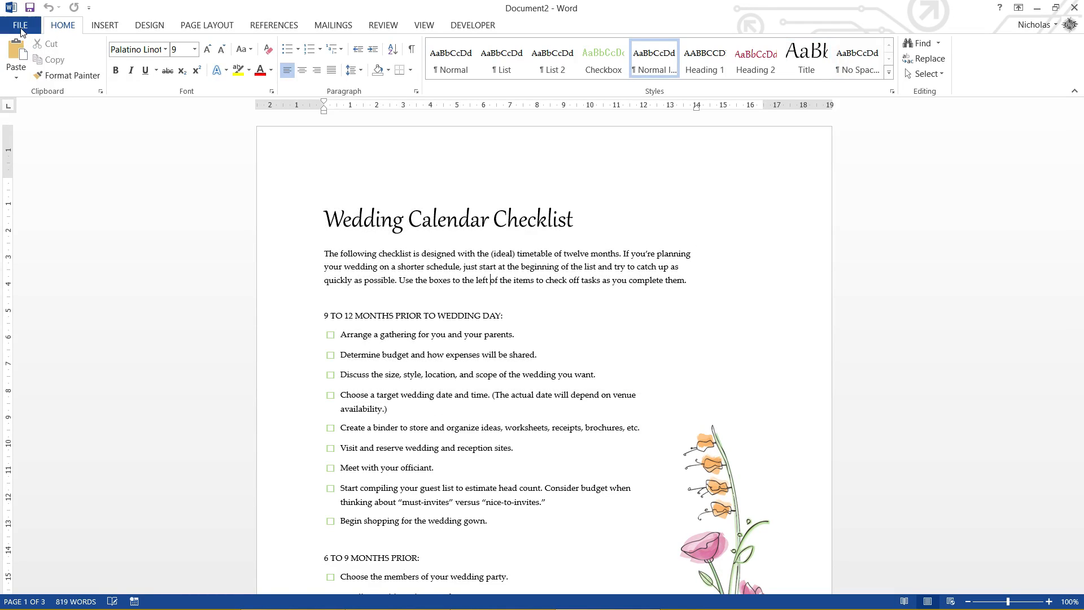
Step: Close the new documents and return to the Learningthetrade - Lesson1 v2 document
click(21, 25)
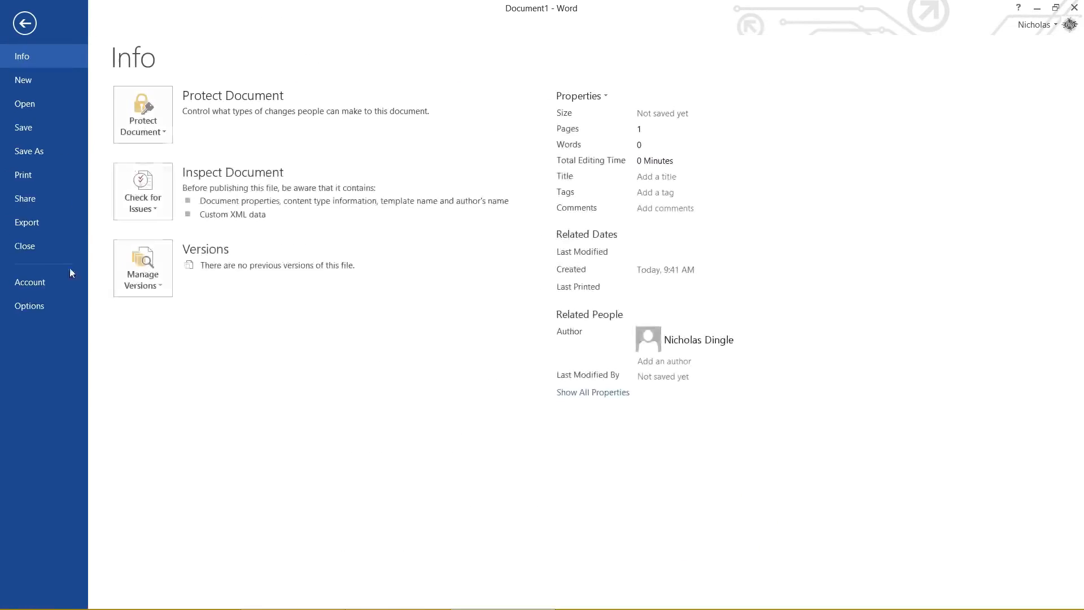
click(24, 23)
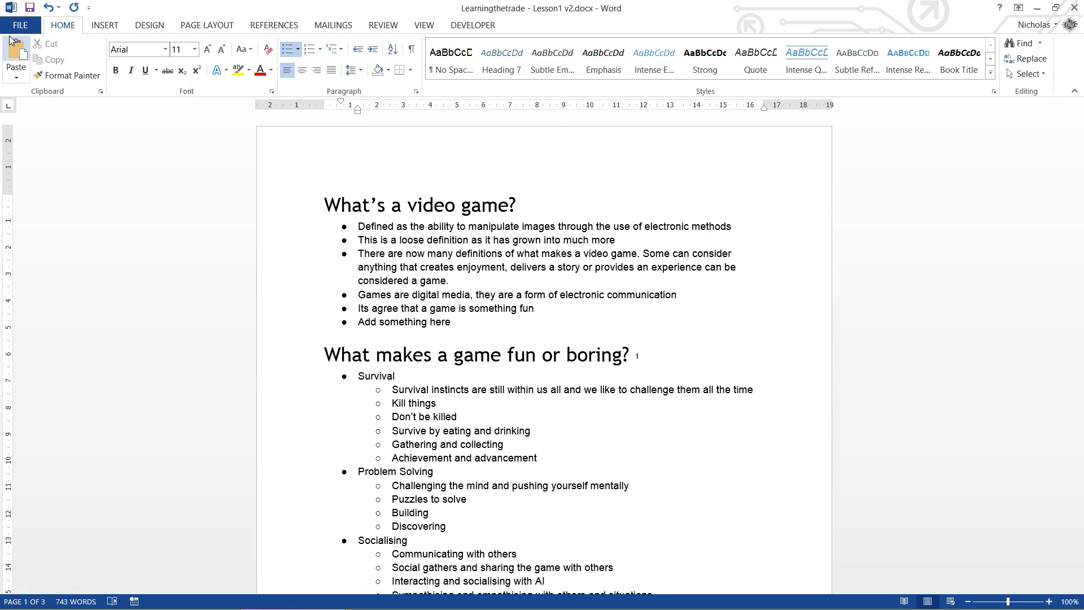
click(401, 204)
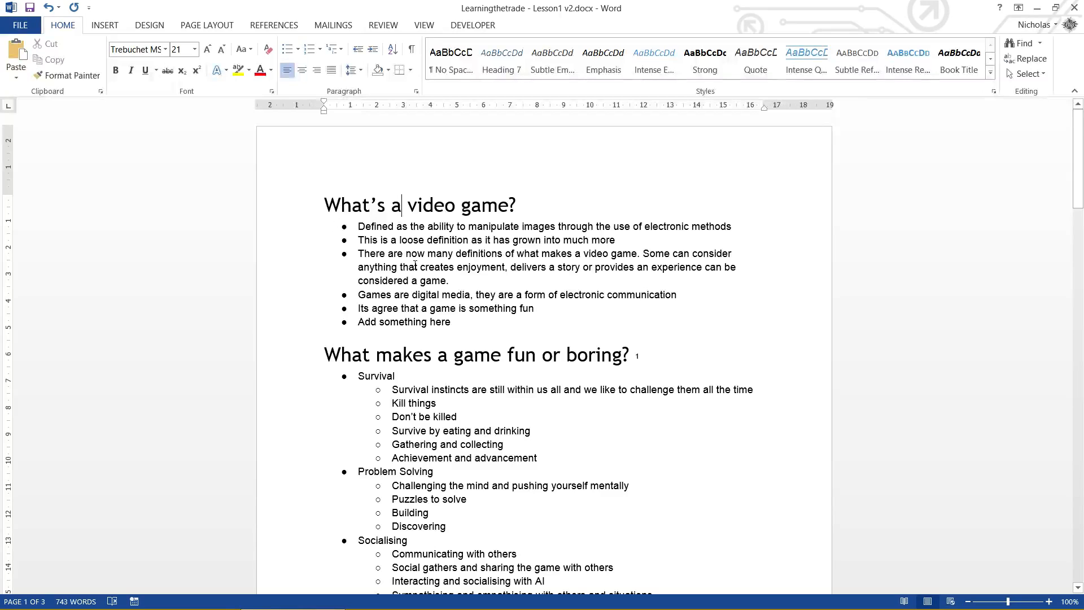